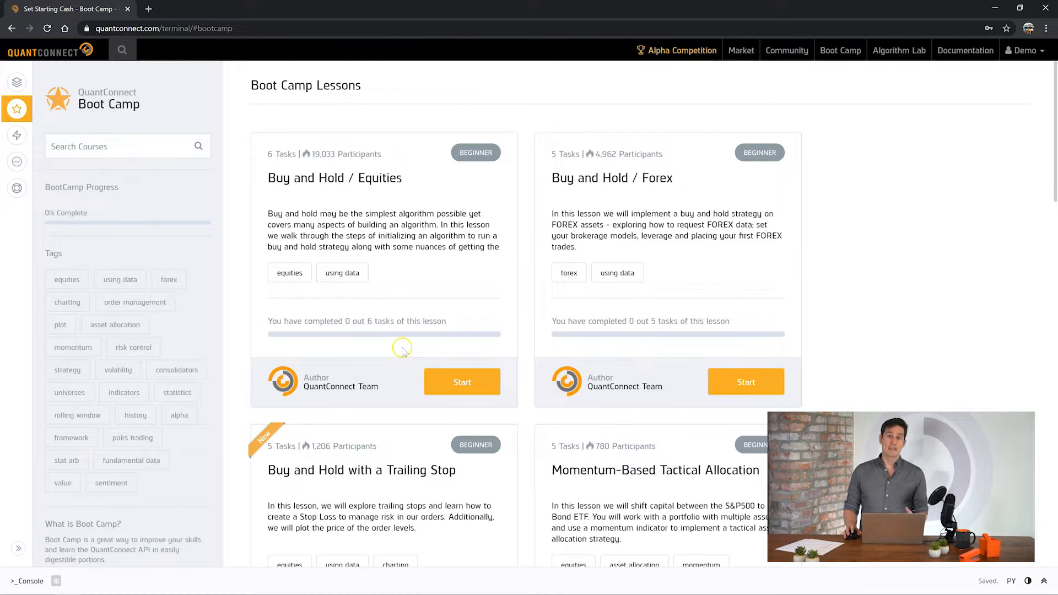
mouse_move(411, 356)
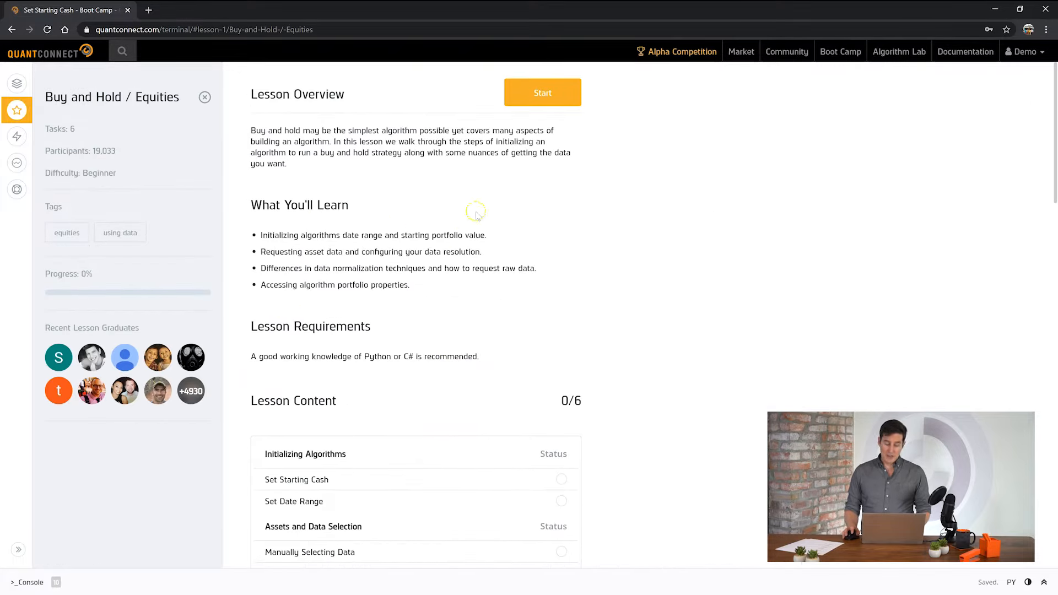
- Open the Set Starting Cash task from the lesson content list
scroll(down, 3)
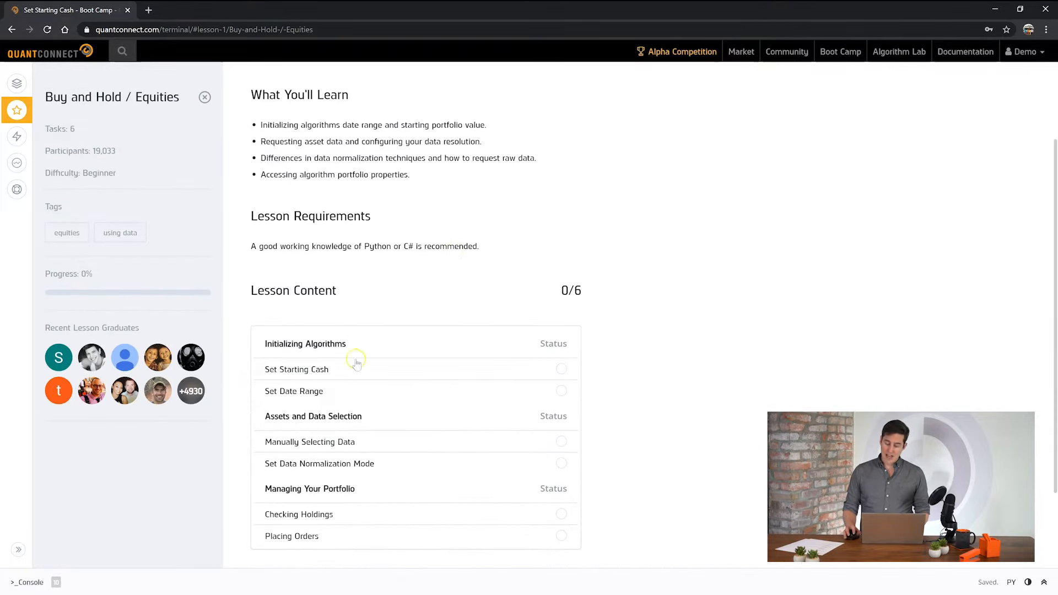
click(296, 369)
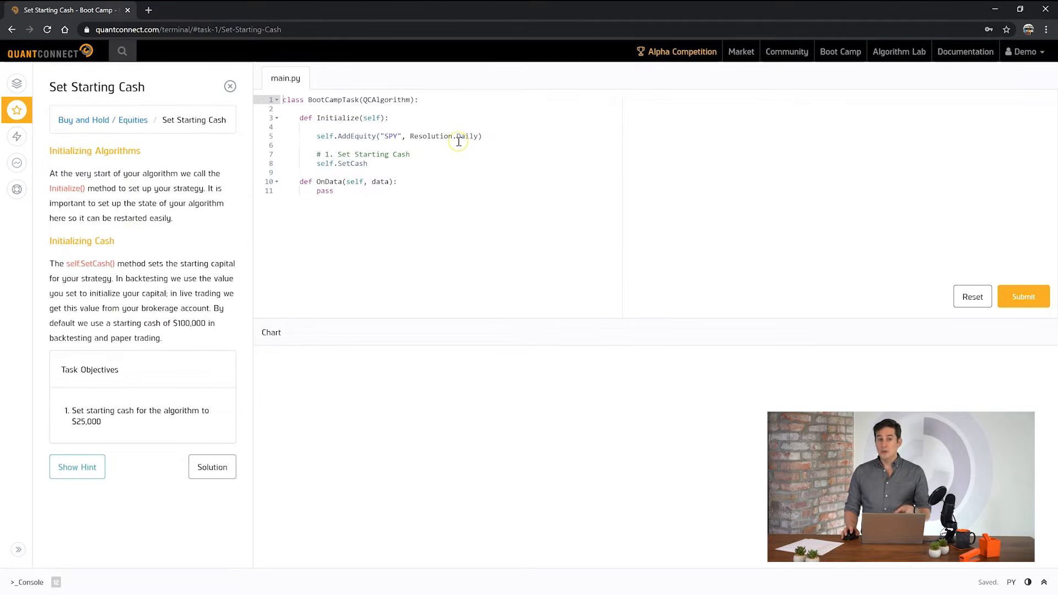
mouse_move(464, 408)
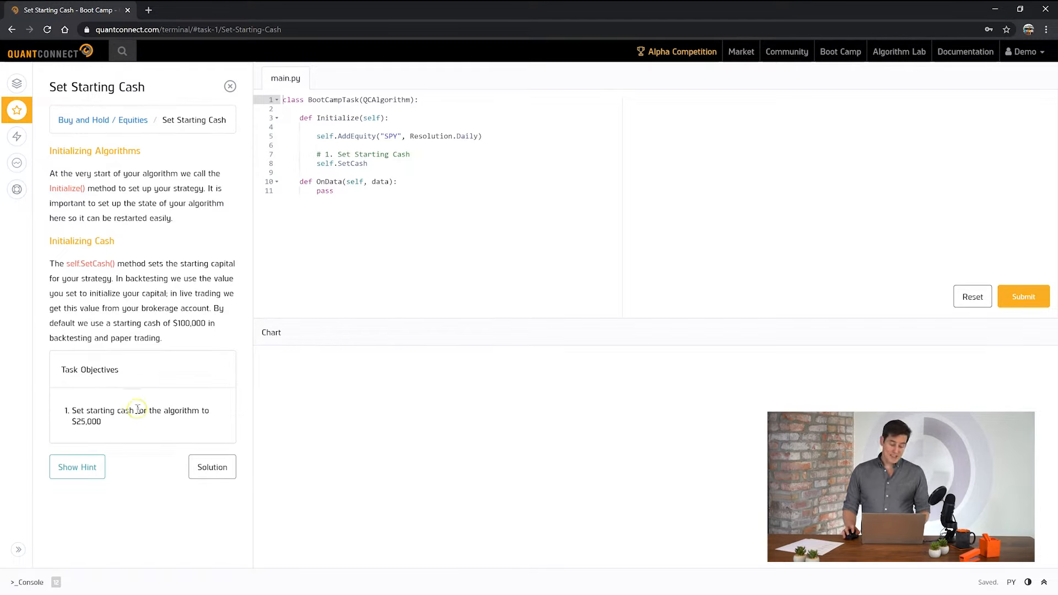
mouse_move(145, 404)
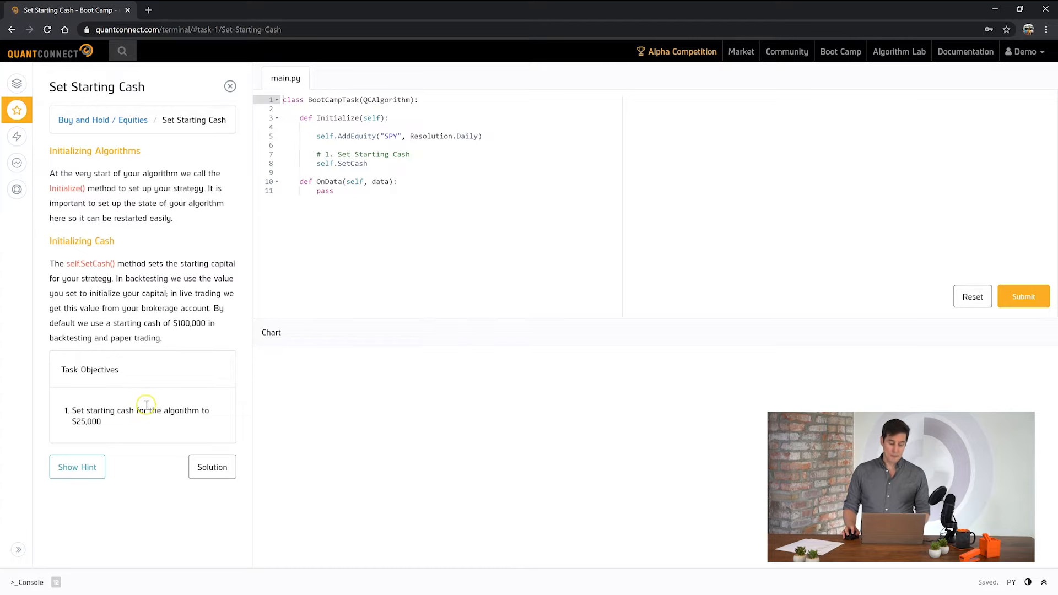
- Complete line 8 as self.SetCash(25000), submit it, and continue to Set Date Range
click(371, 163)
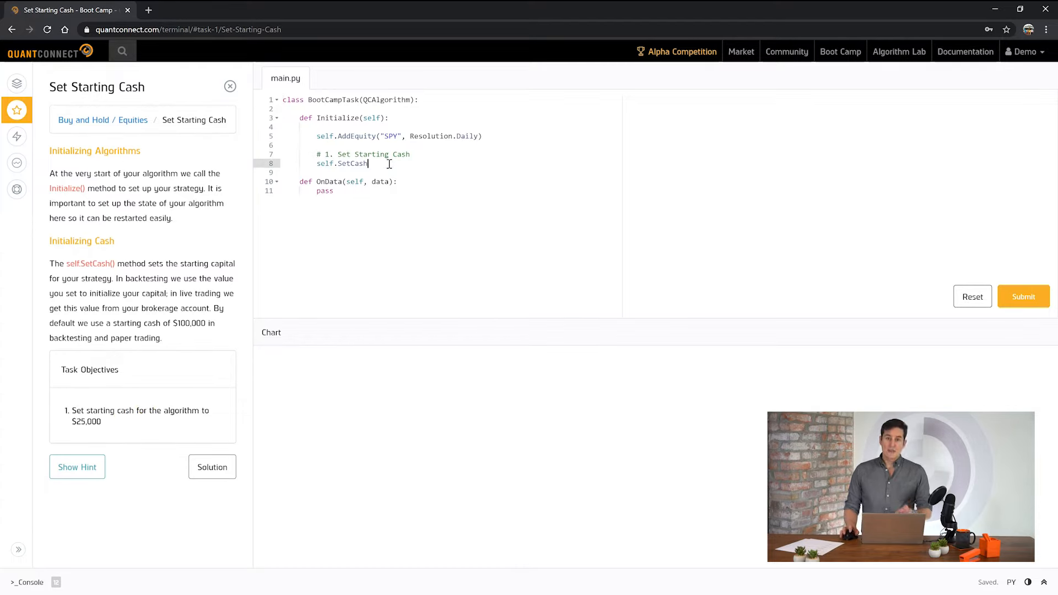
mouse_move(390, 154)
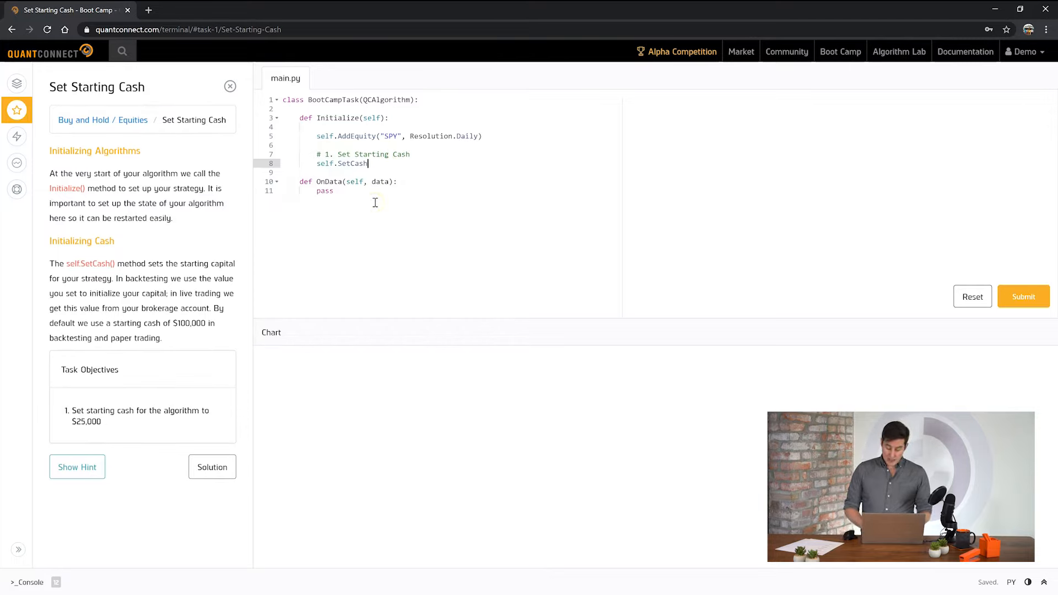
text((2500))
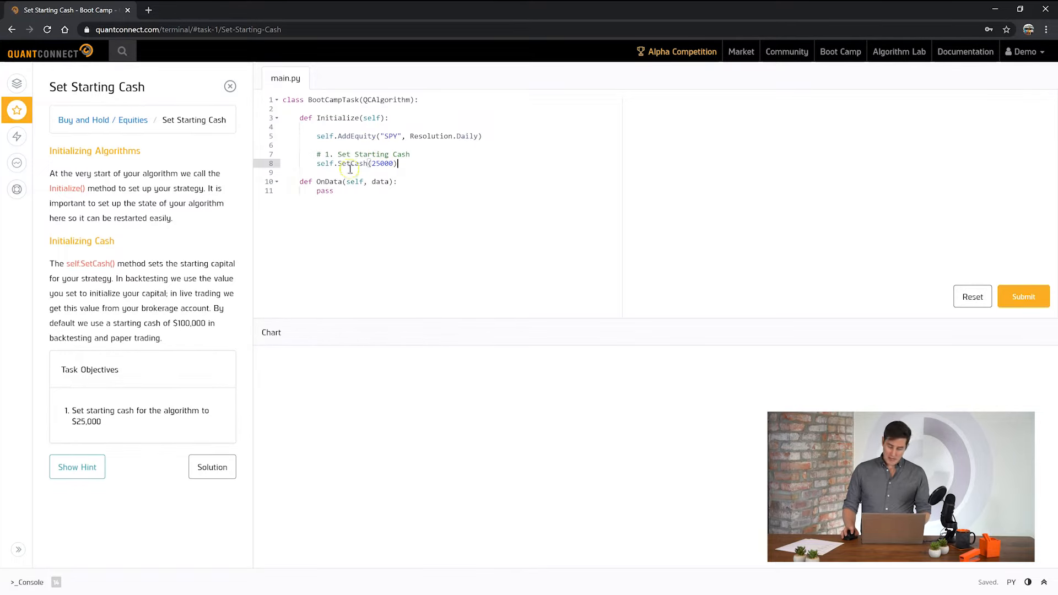
click(1023, 296)
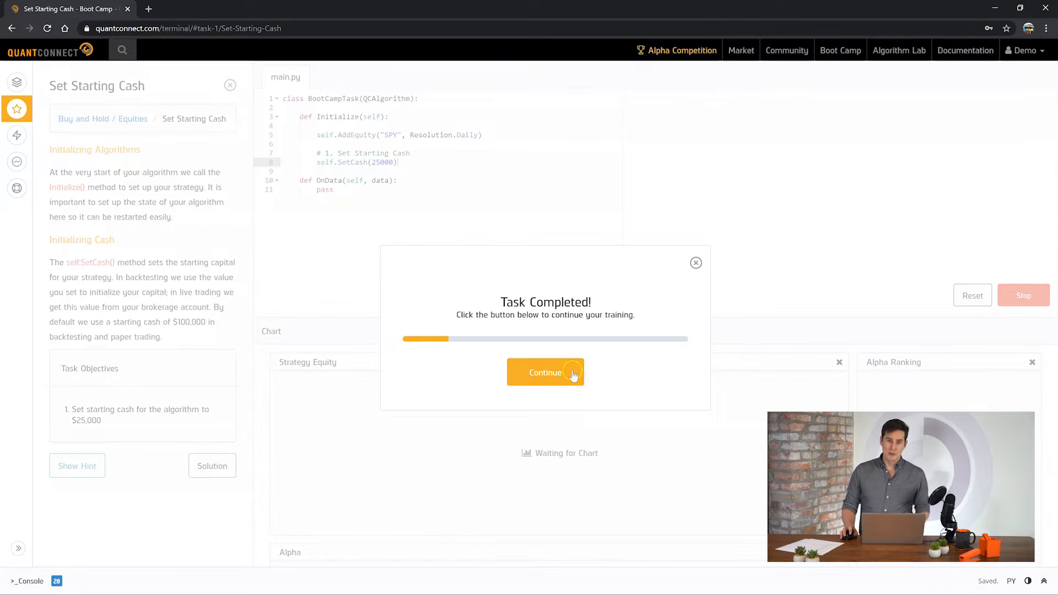
click(544, 372)
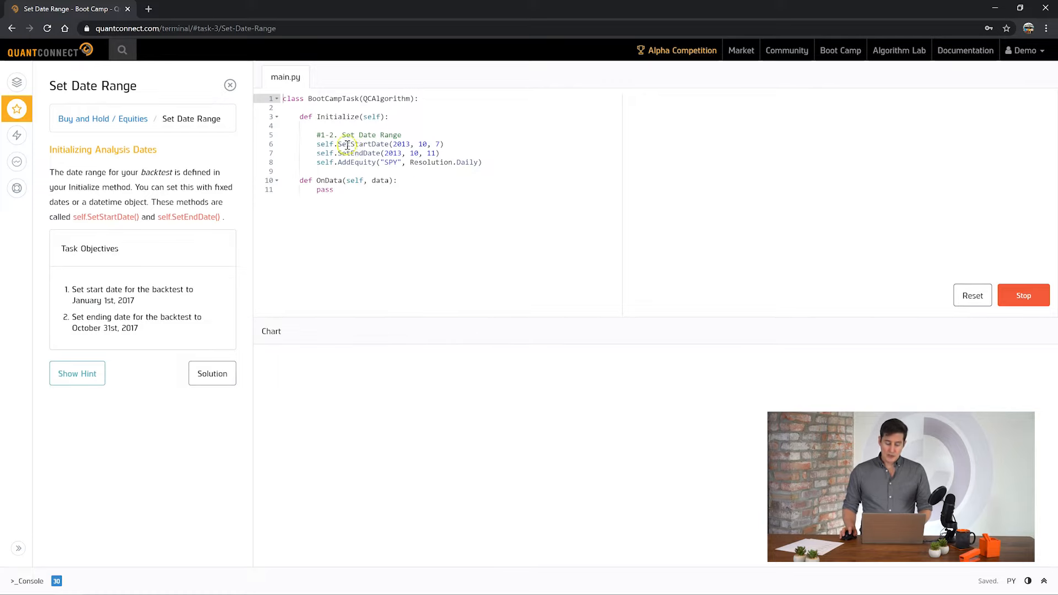
- Change the backtest dates to January 1 – October 31, 2017, submit, and continue onward
double_click(365, 143)
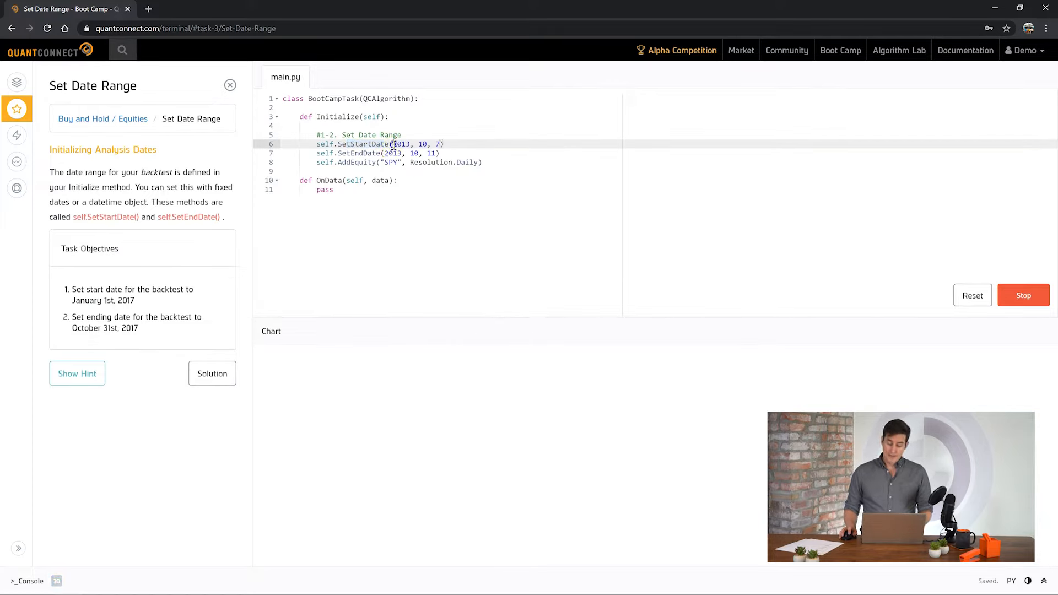
double_click(399, 144)
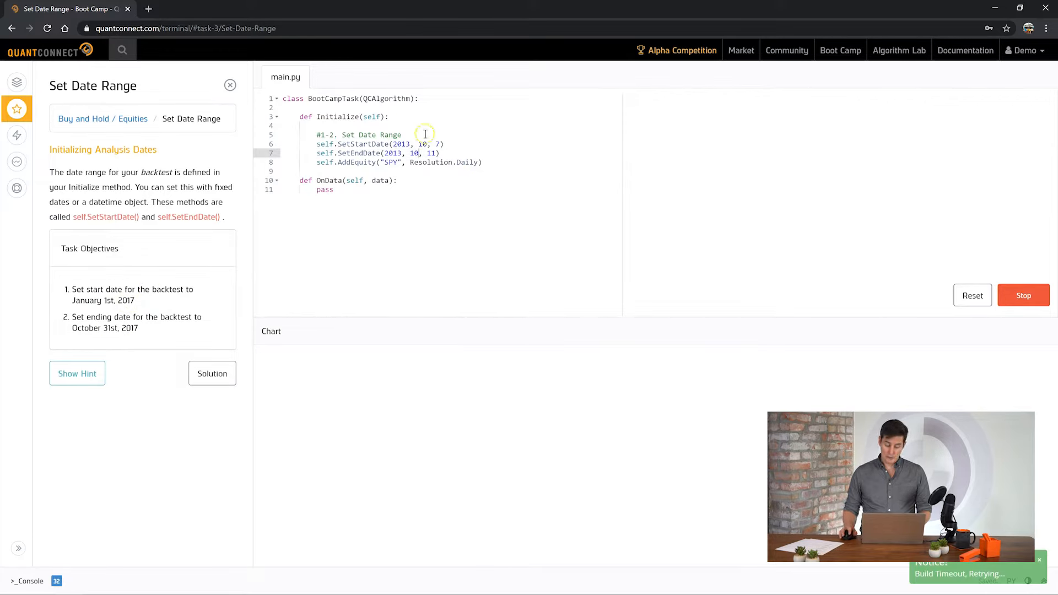
text(2017)
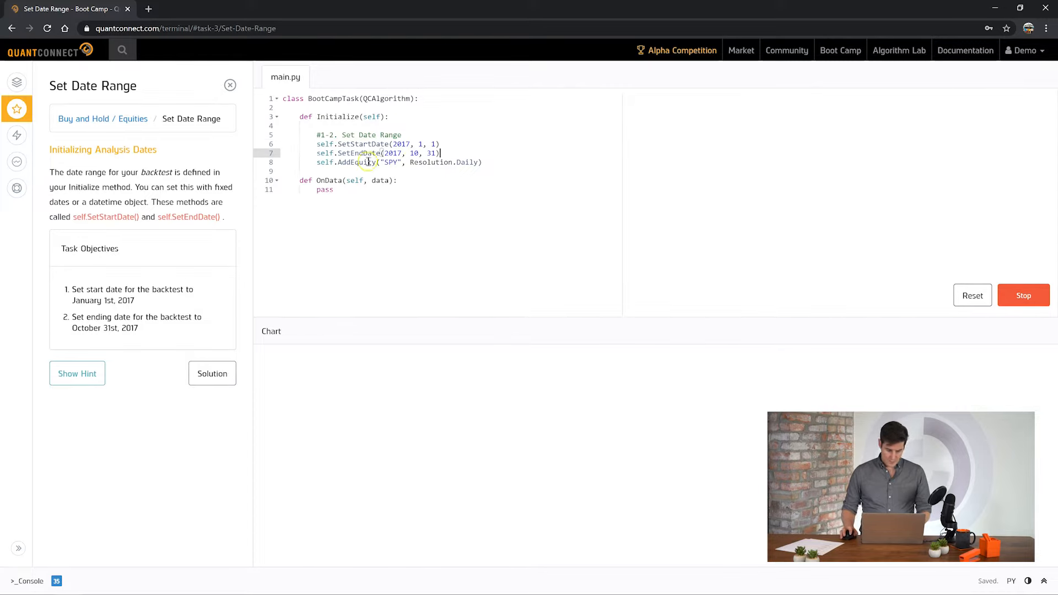
click(1023, 295)
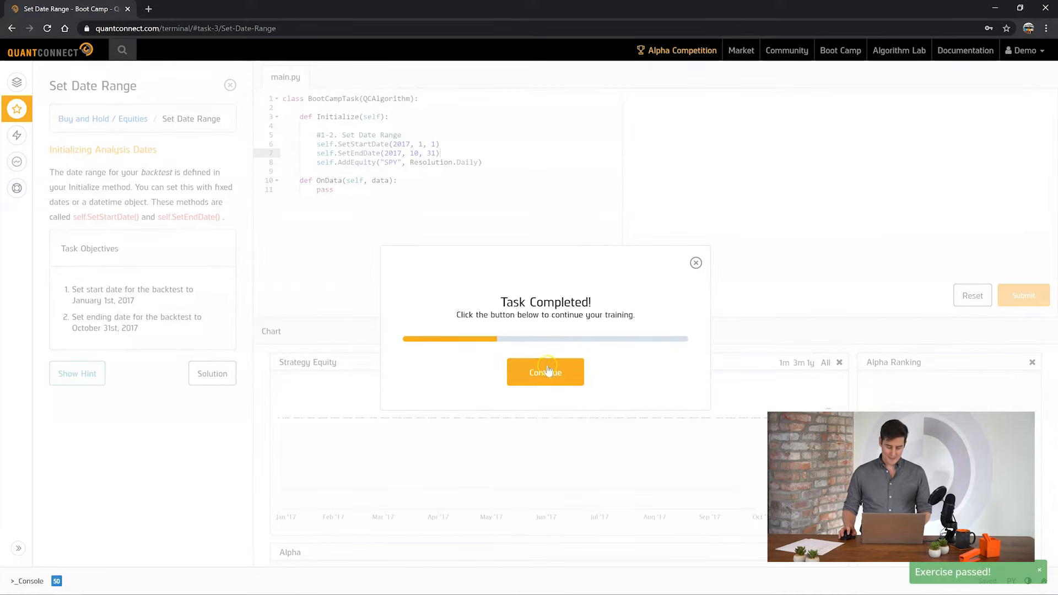
click(545, 371)
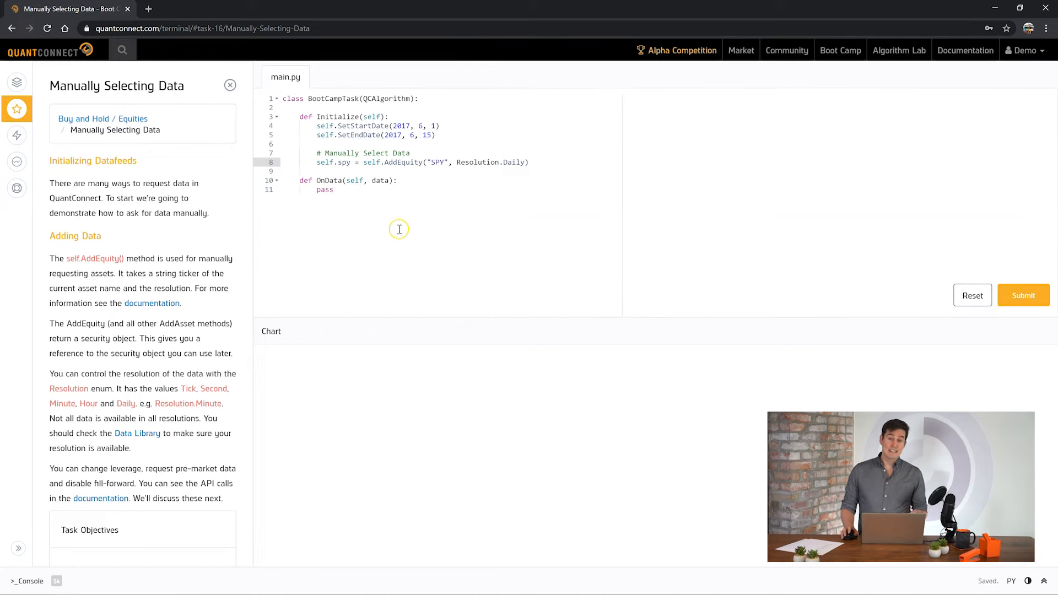
mouse_move(368, 210)
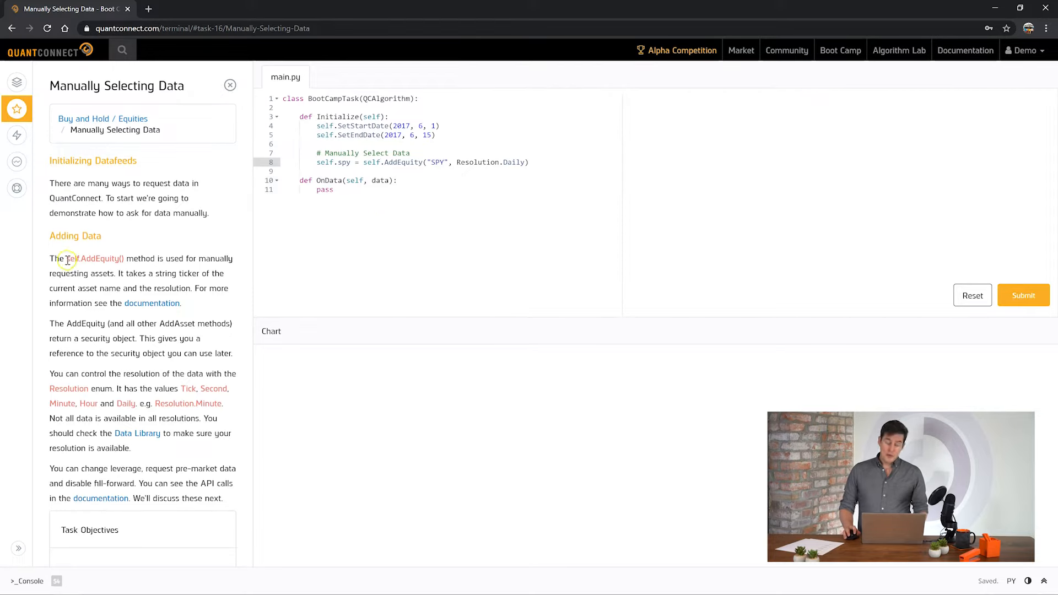
double_click(91, 258)
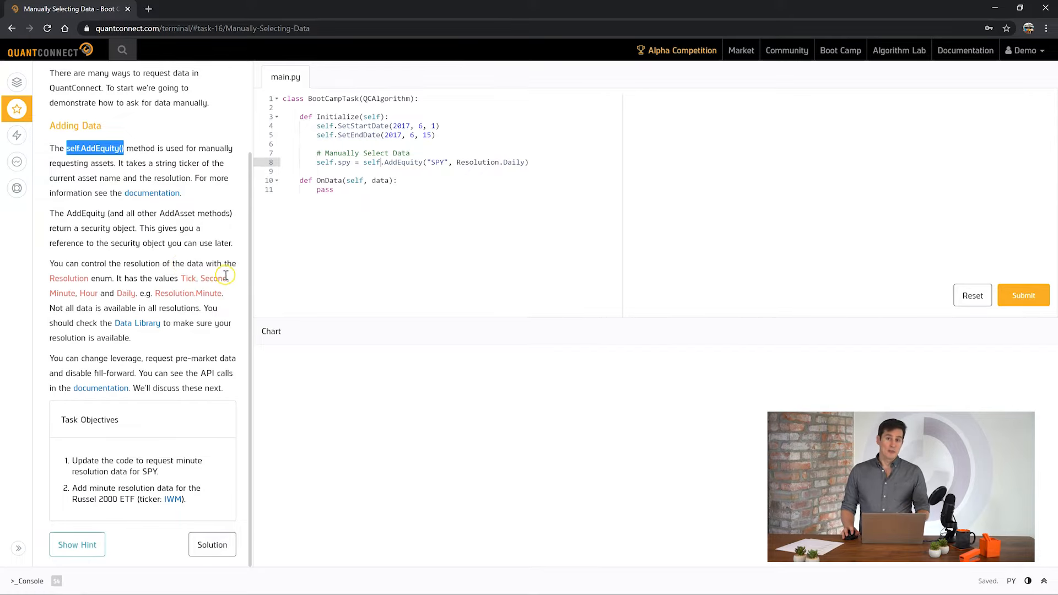
mouse_move(180, 279)
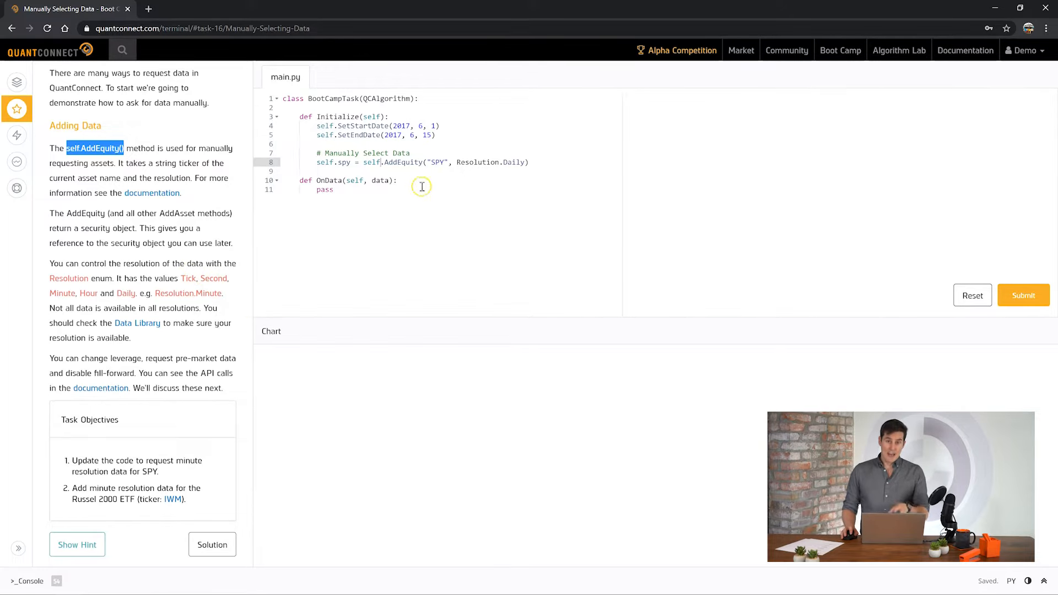
mouse_move(125, 470)
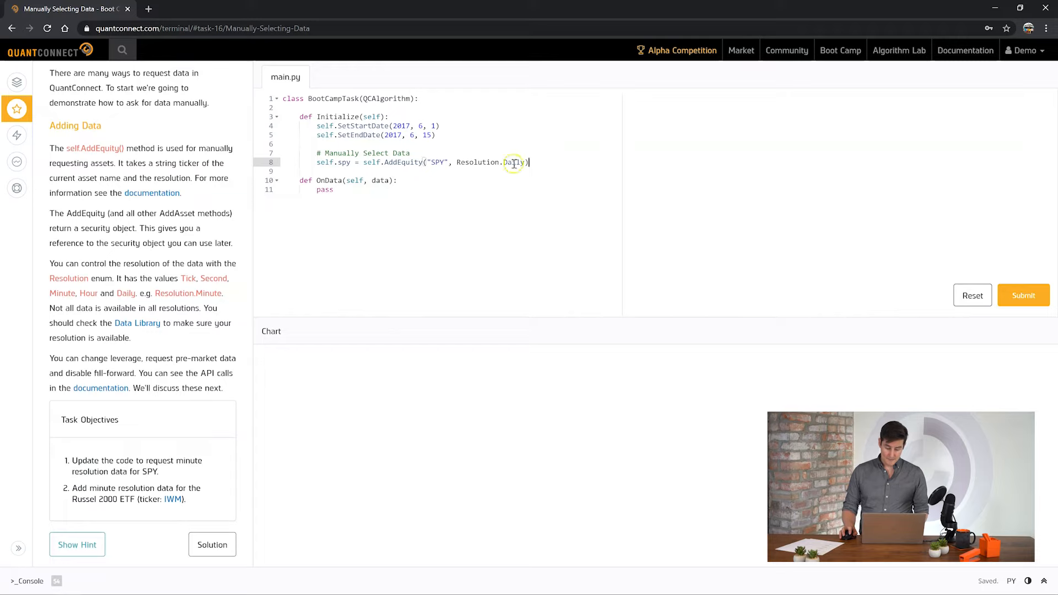
- Switch SPY to Resolution.Minute and add self.iwm = self.AddEquity("IWM", Resolution.Minute)
double_click(478, 162)
text(Minute)
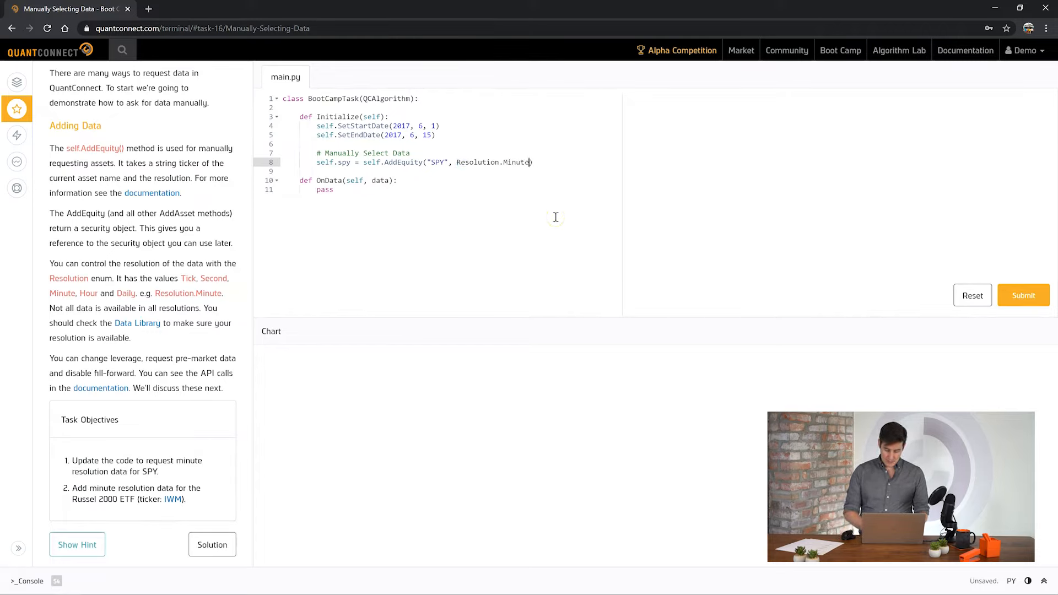
click(442, 162)
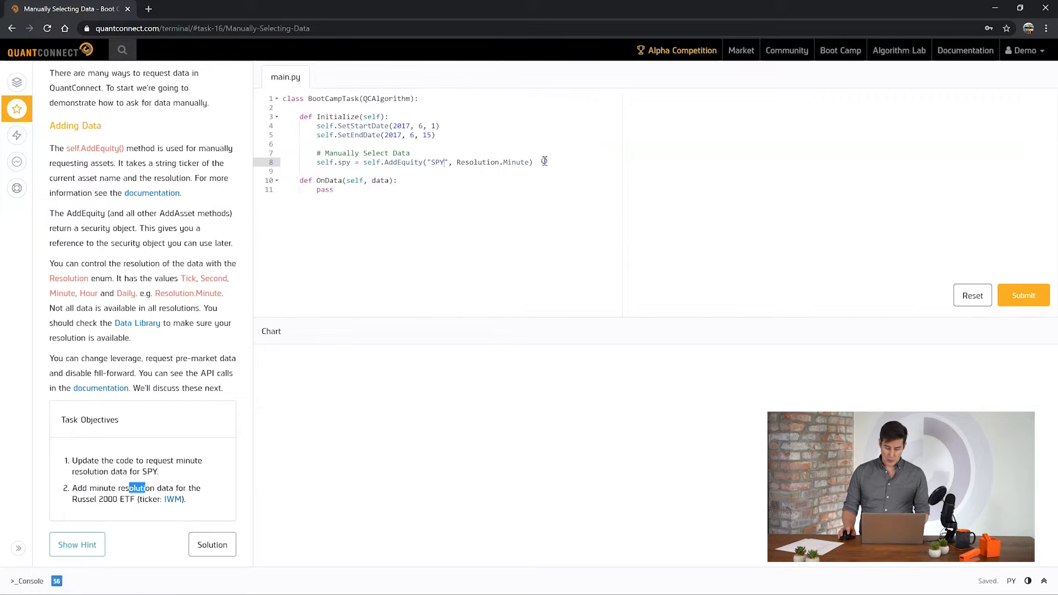
text(self.)
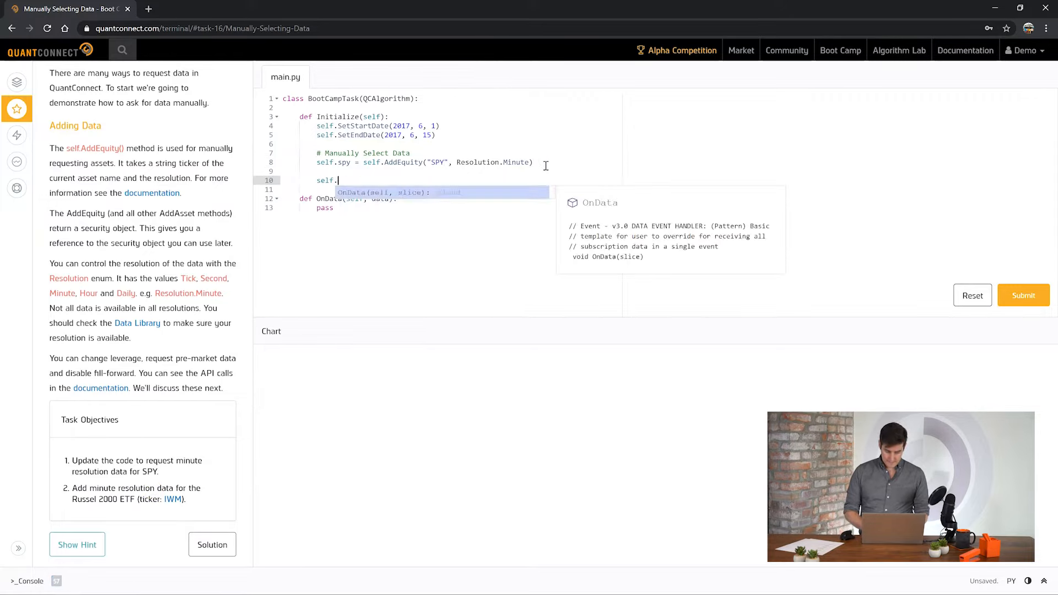
text(iwm =)
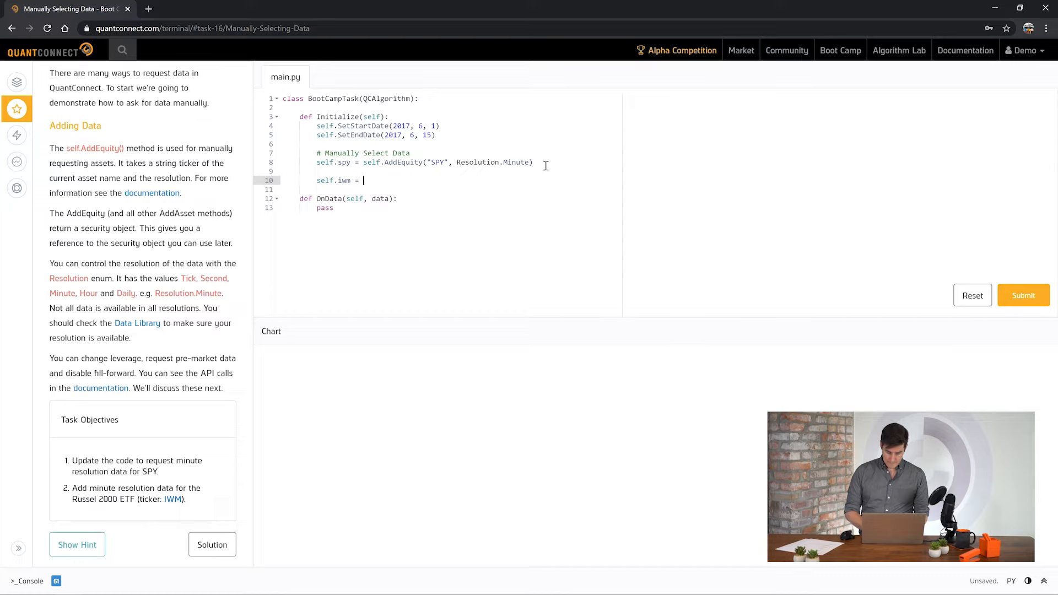
text(self.AddEquity("IWM)
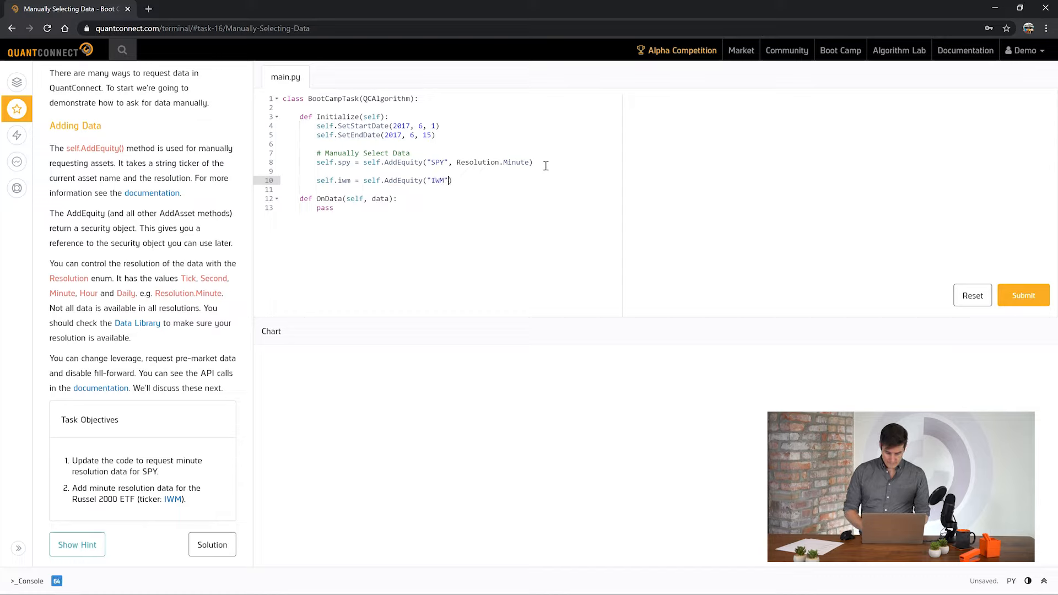
text(, Resolution.)
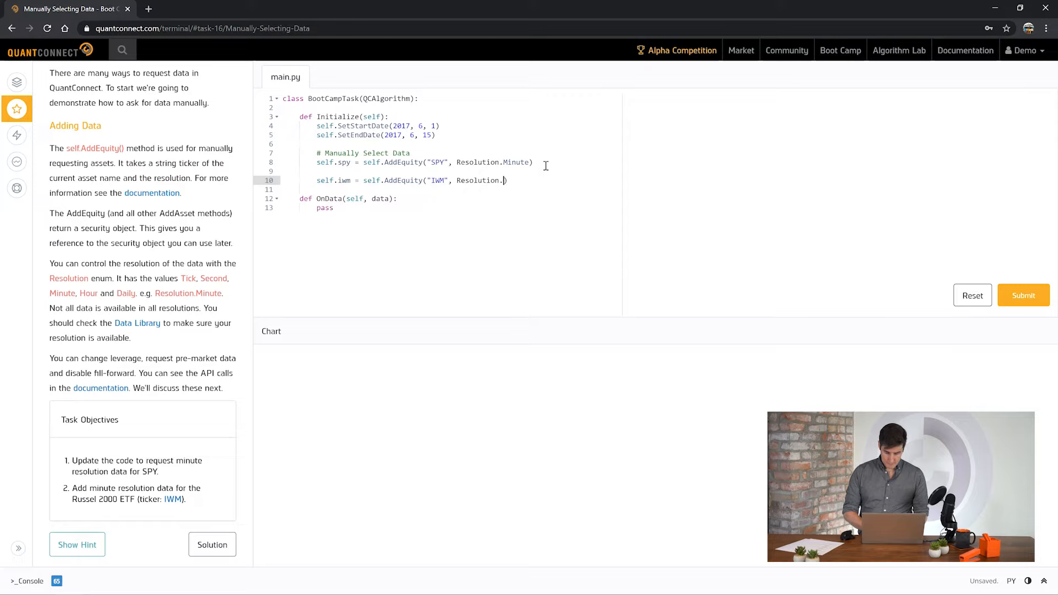
text(Minute)
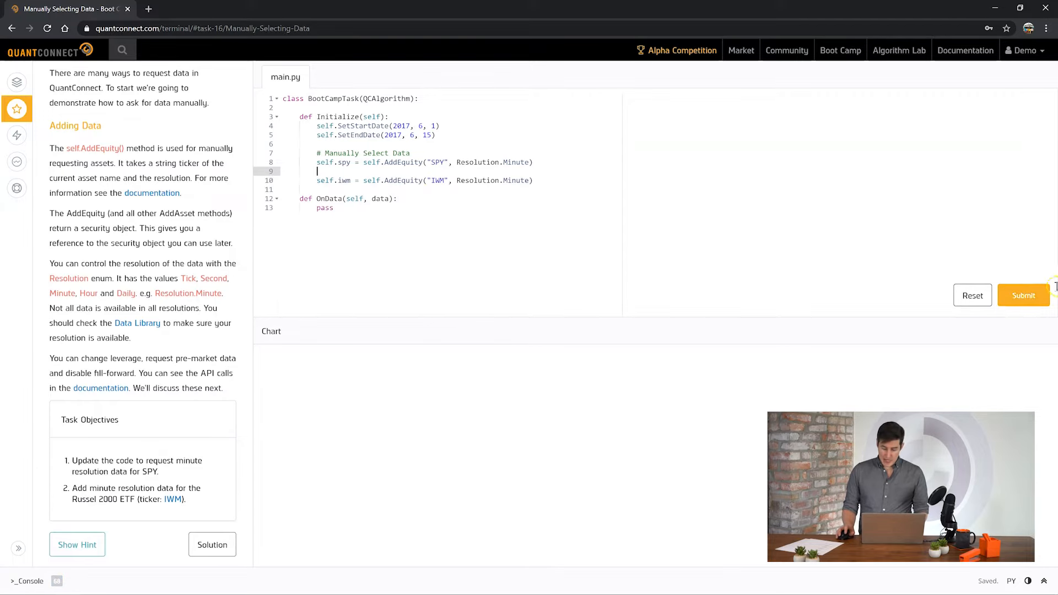
- Submit the data selection code and continue past the Task Completed message
click(1023, 296)
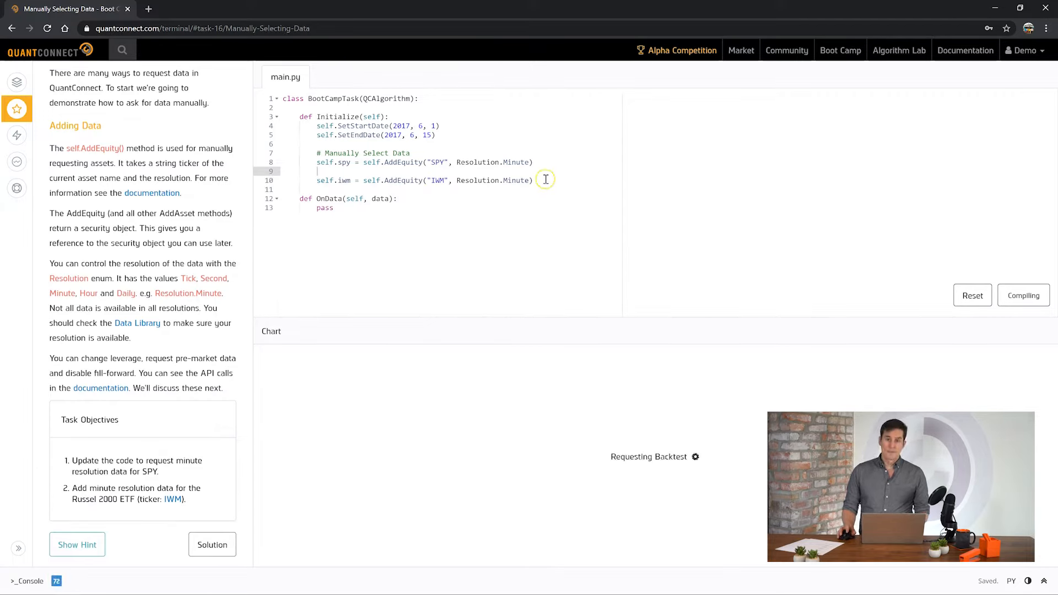
click(1023, 295)
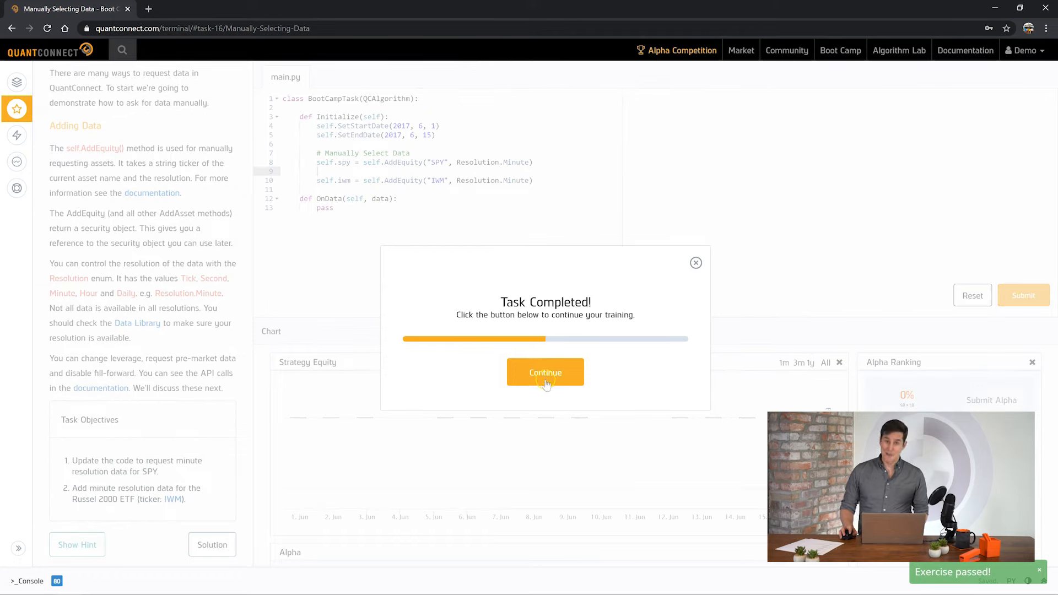
click(545, 371)
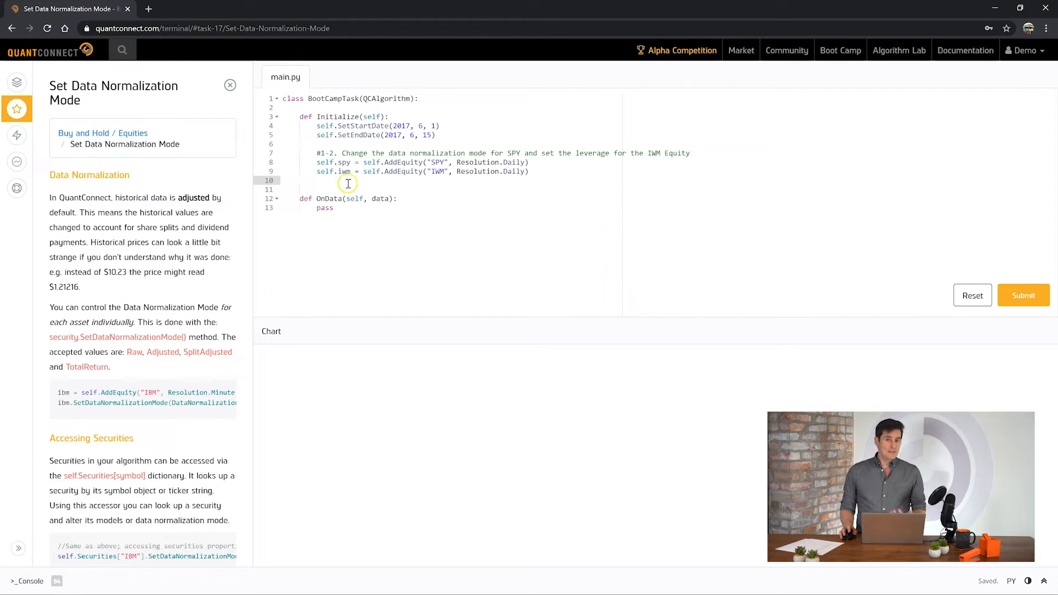
mouse_move(337, 171)
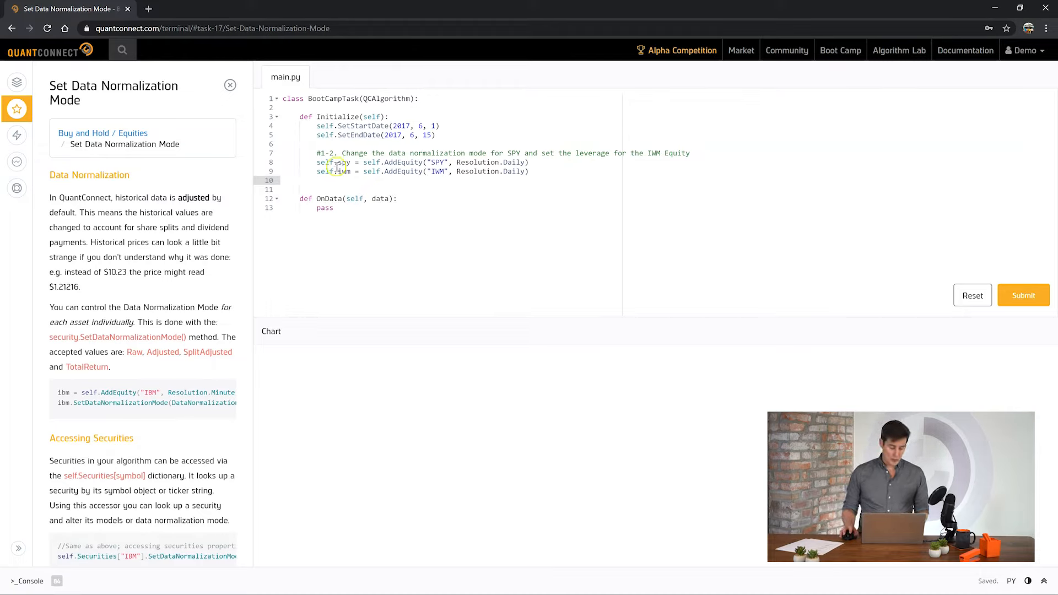
scroll(down, 3)
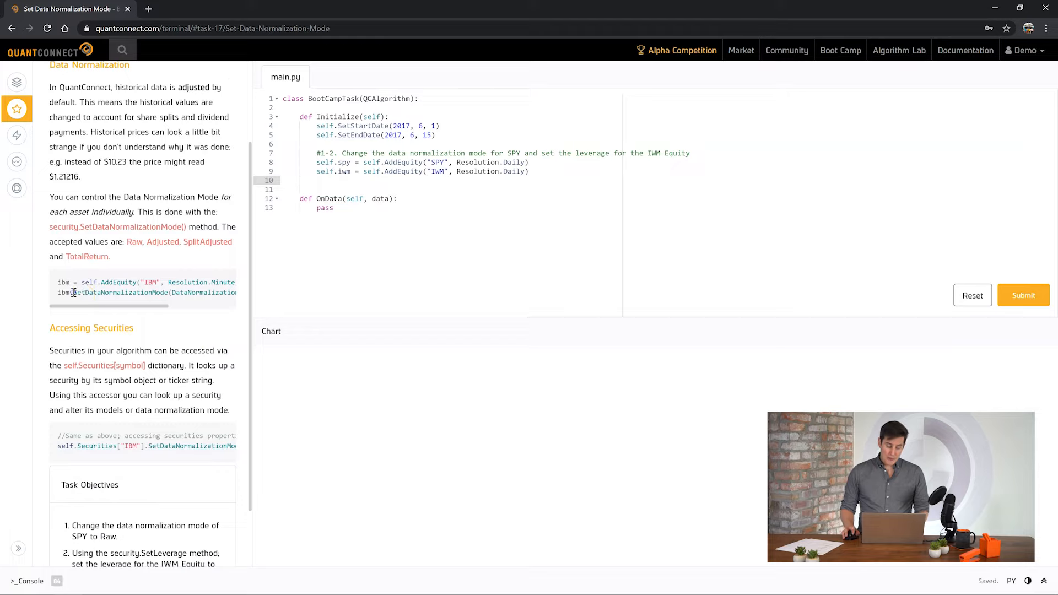
double_click(114, 292)
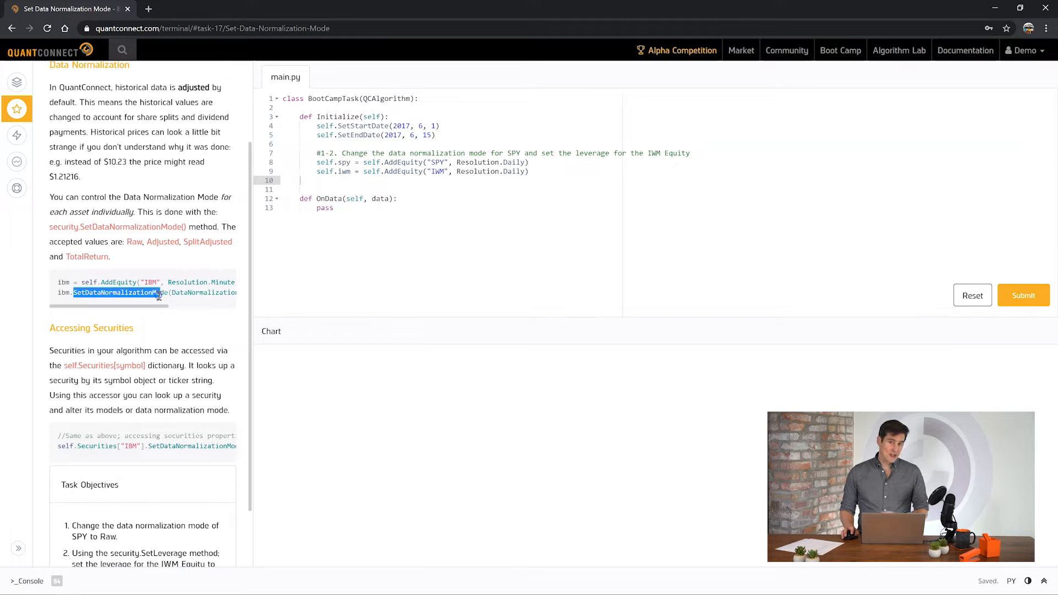
click(115, 292)
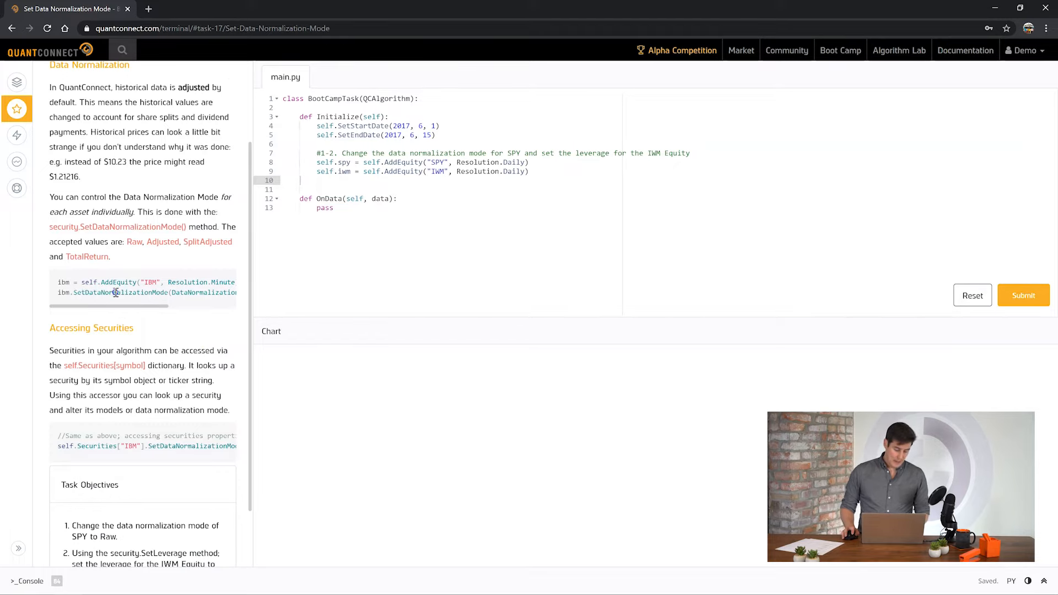
scroll(down, 3)
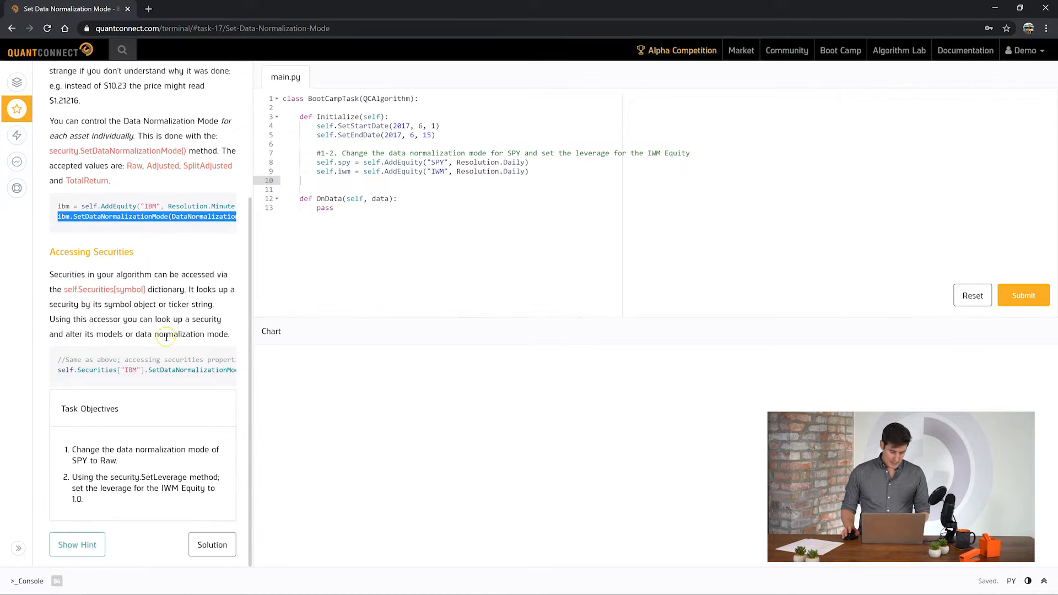
drag(74, 450, 122, 461)
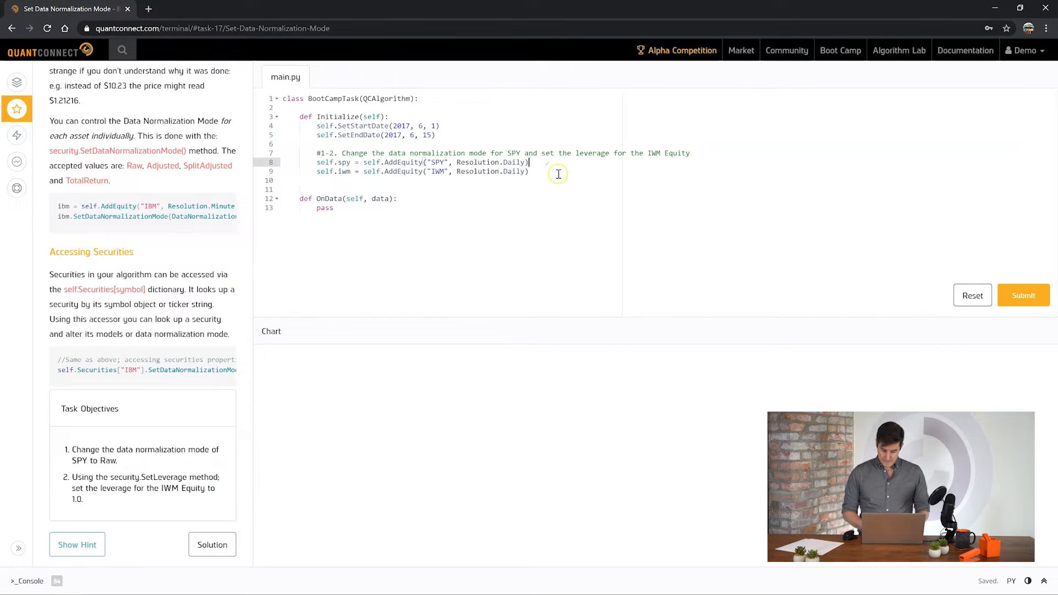
- Add self.spy.SetDataNormalizationMode(DataNormalizationMode.Raw) for the SPY request
text(sle)
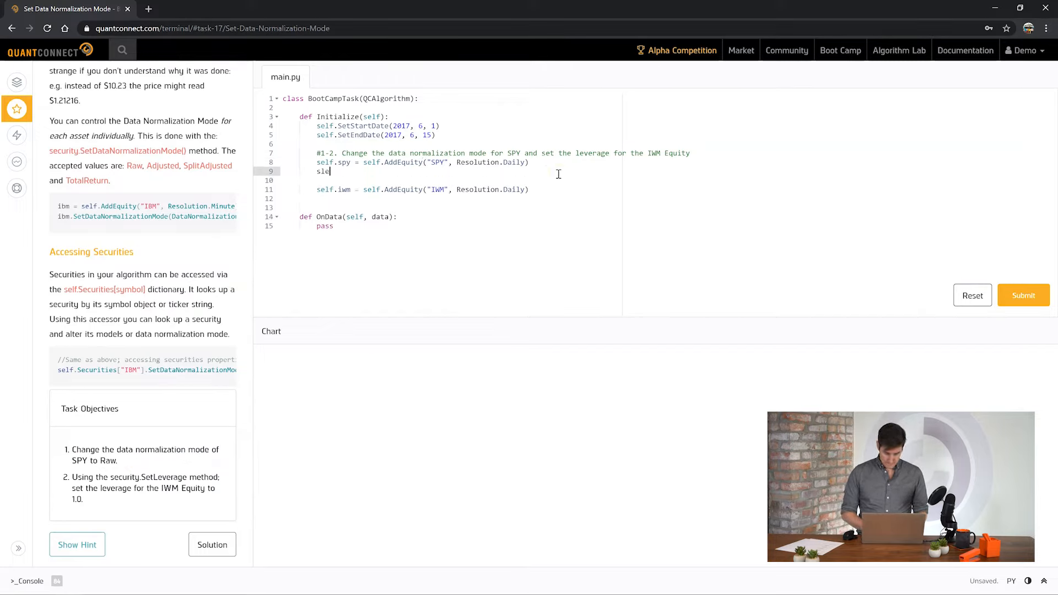
text(self.)
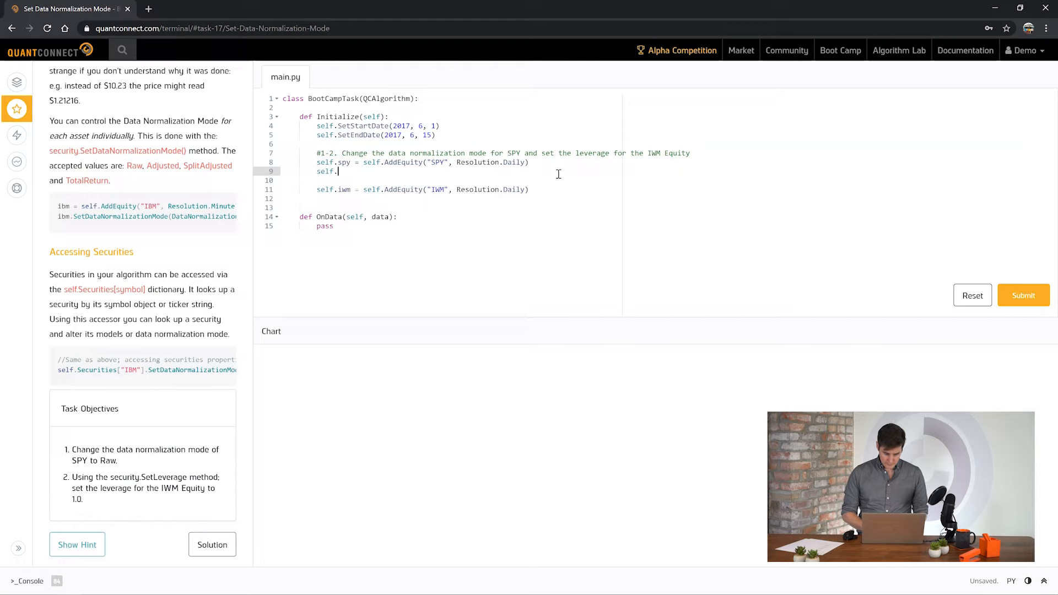
text(ibm.SetDataNormalizationMode(DataNormalizationMode.Adjusted) //Default)
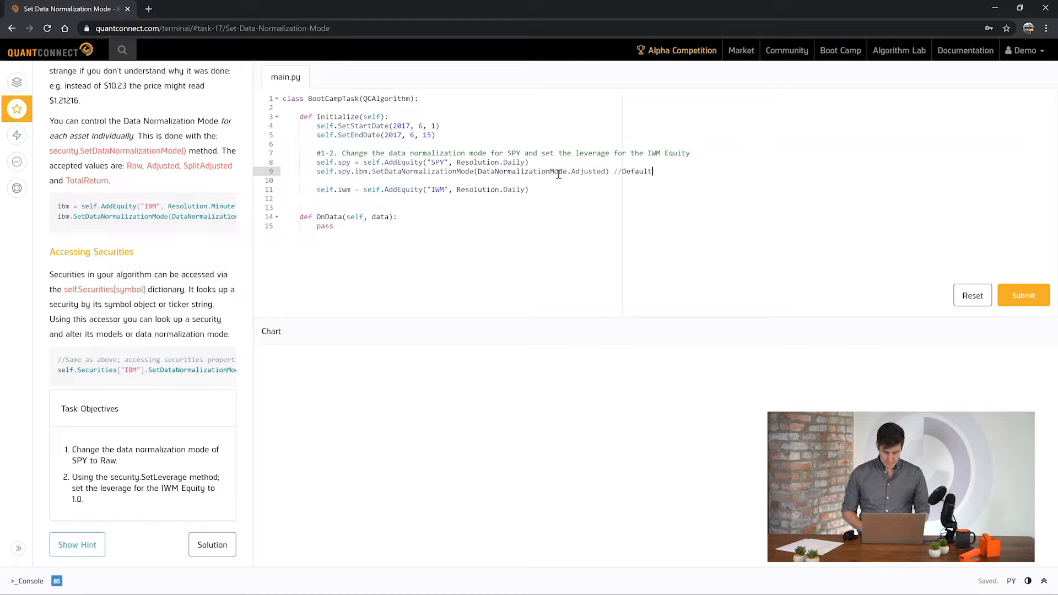
double_click(364, 172)
text(Raw)
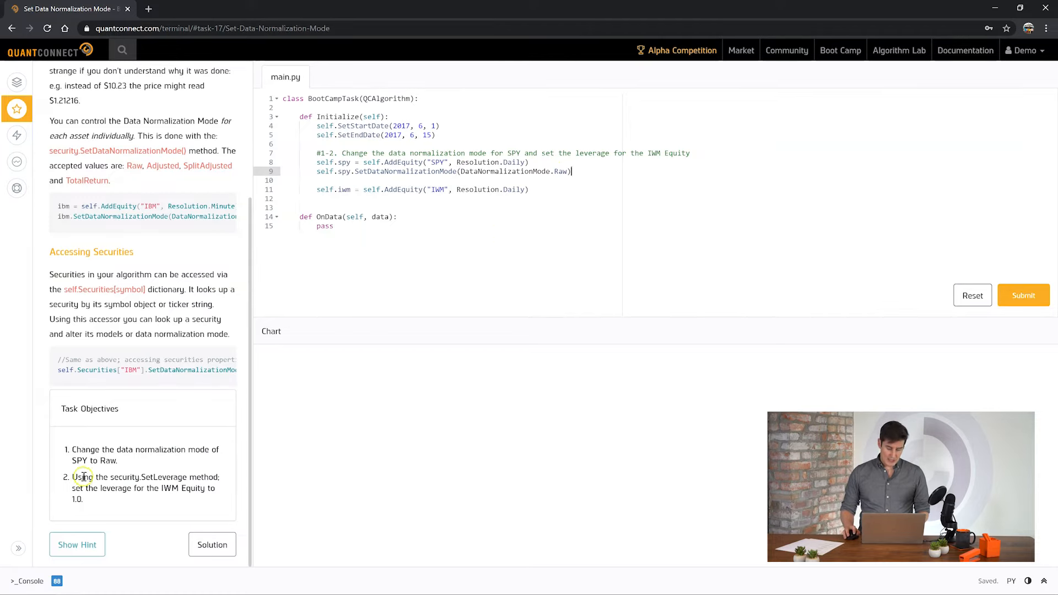
- Add self.iwm.SetLeverage(1), submit the code, and continue to Checking Holdings
drag(80, 477, 139, 477)
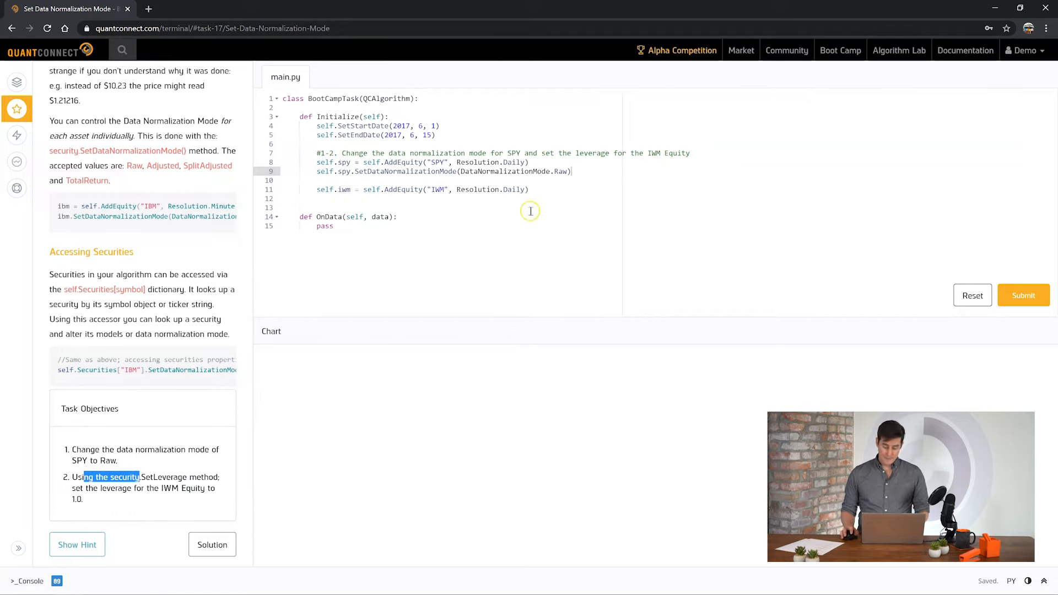
text(se)
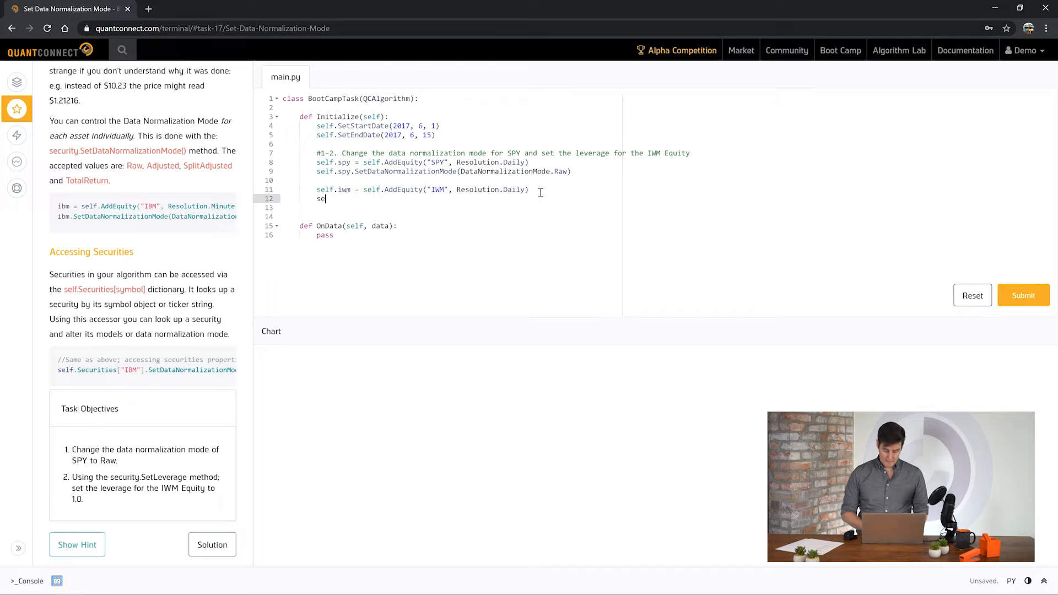
text(lf.iwm.Set)
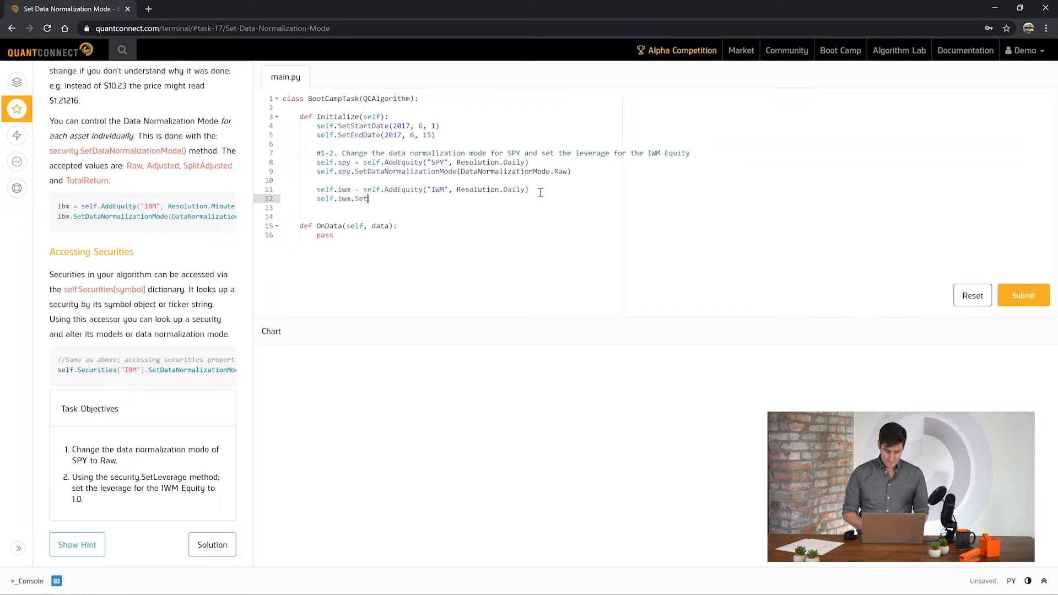
text(Leverage)
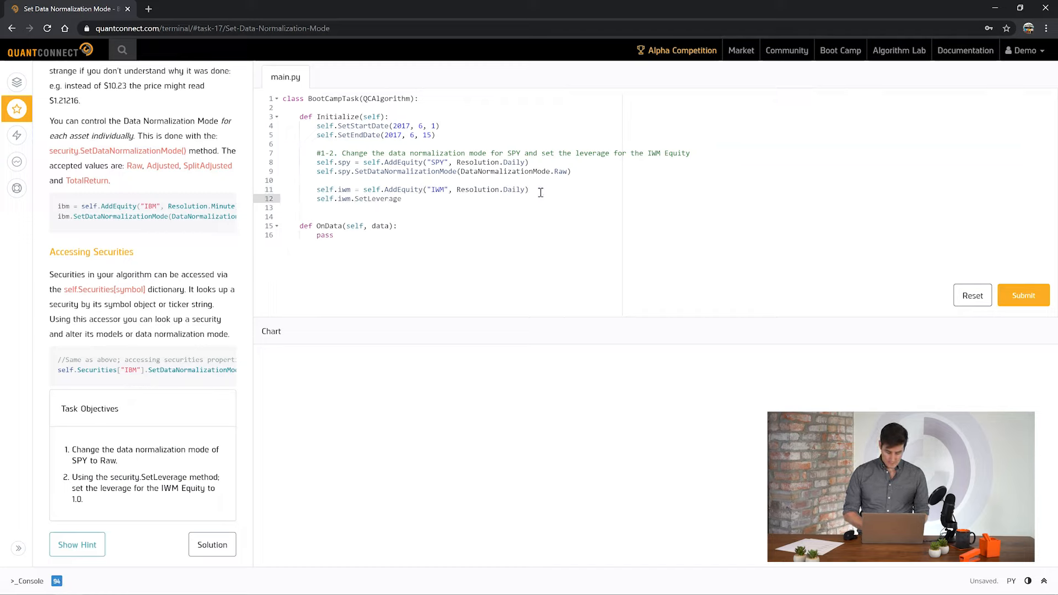
text((1))
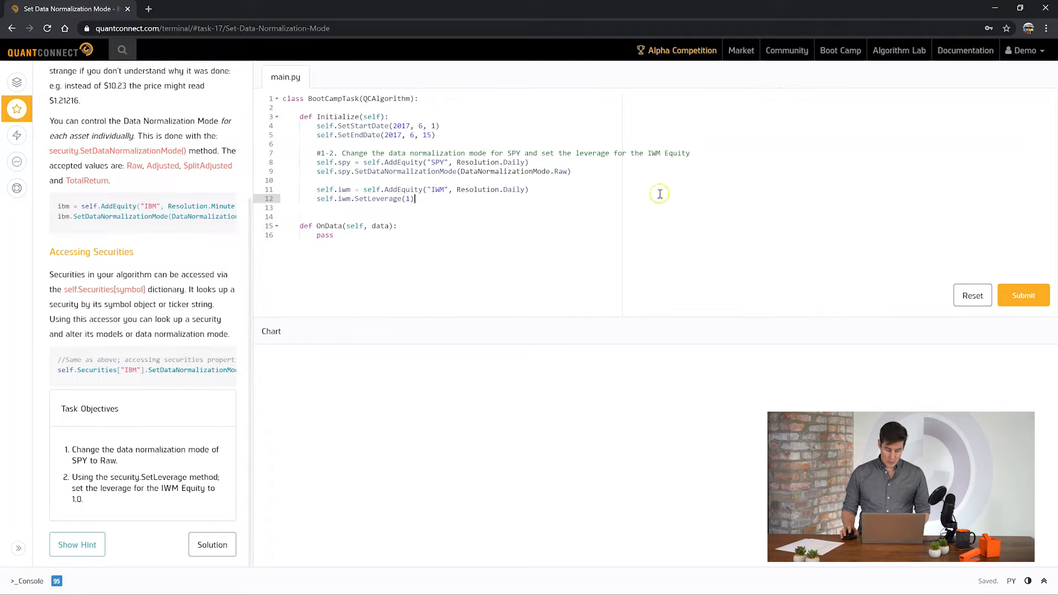
click(1023, 295)
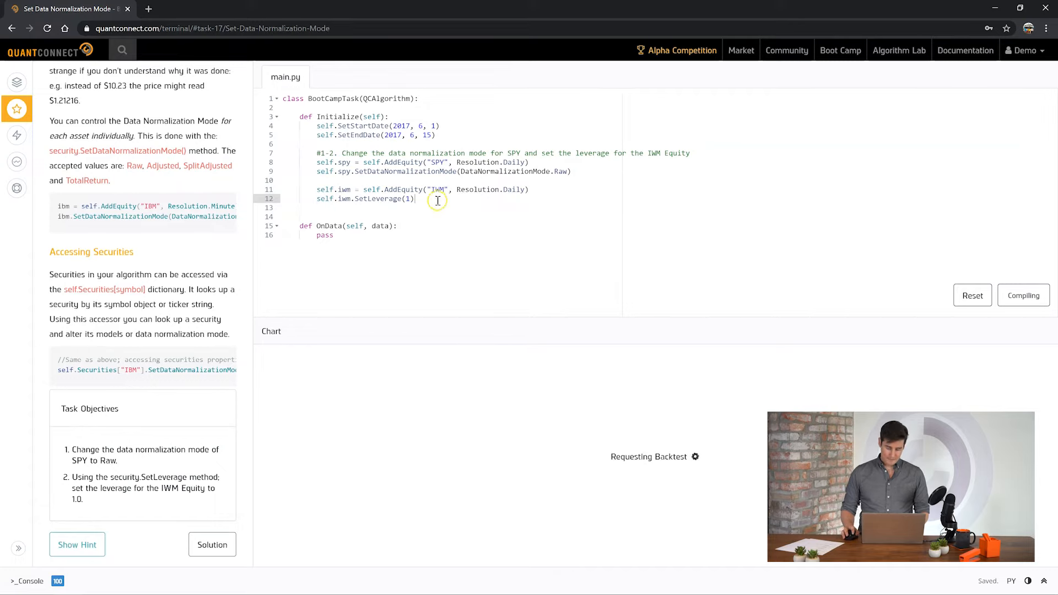
click(1022, 295)
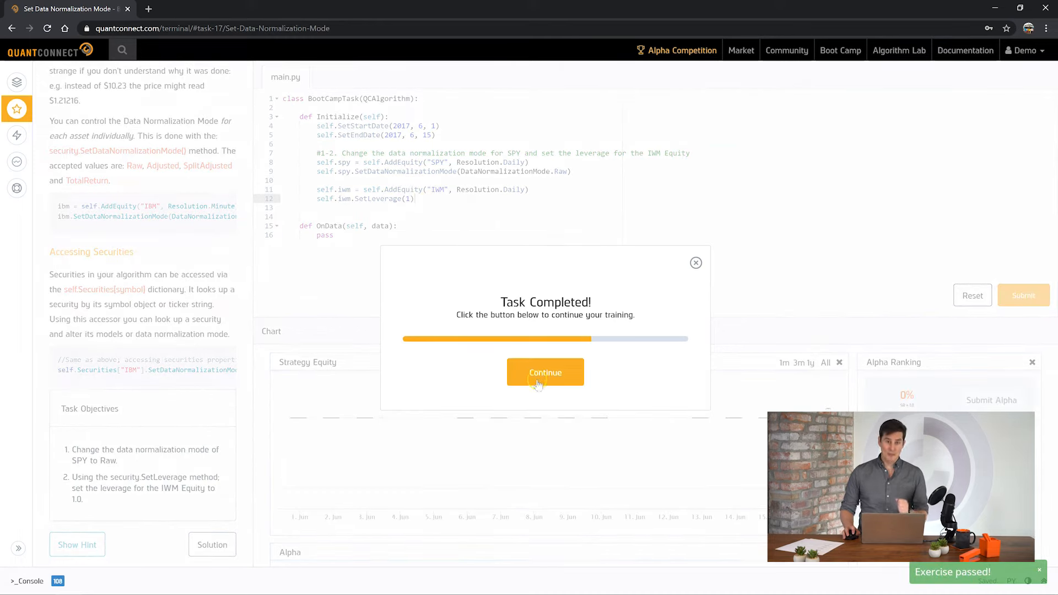
click(545, 372)
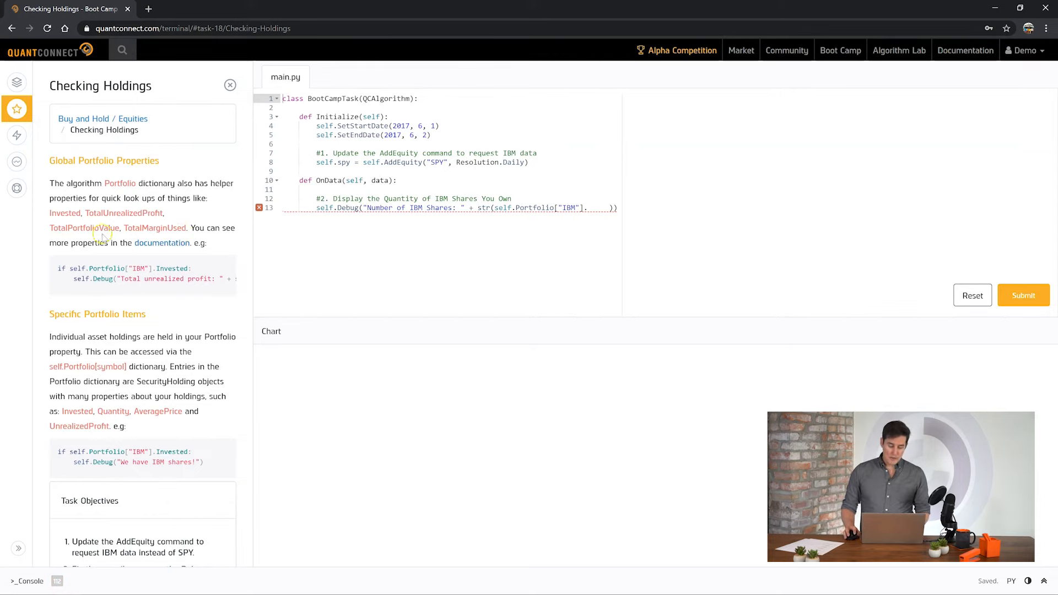
- Read the Checking Holdings lesson's Portfolio property examples and scroll to the objectives
double_click(99, 213)
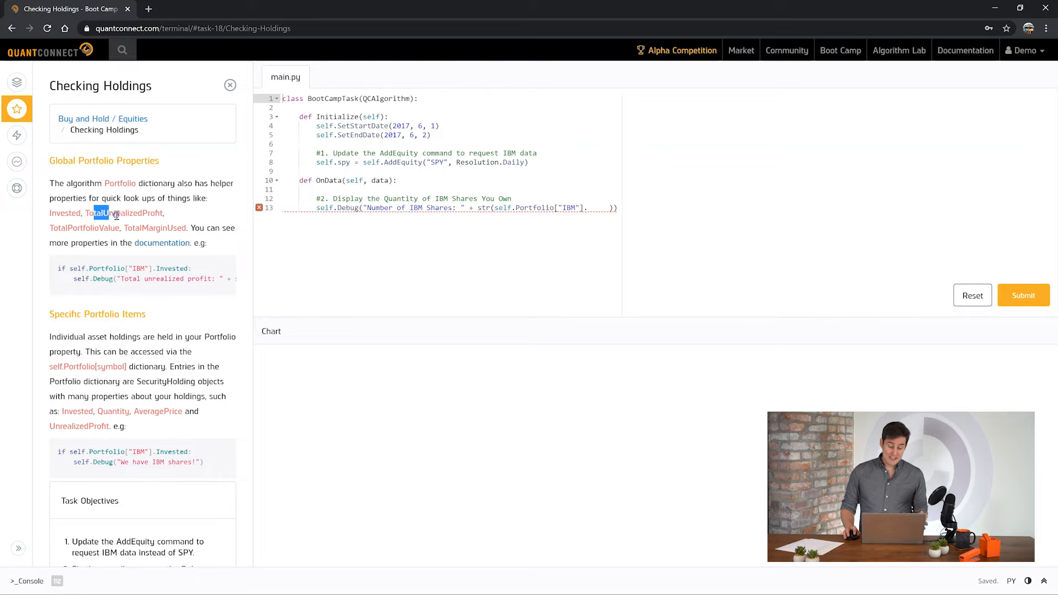
double_click(93, 227)
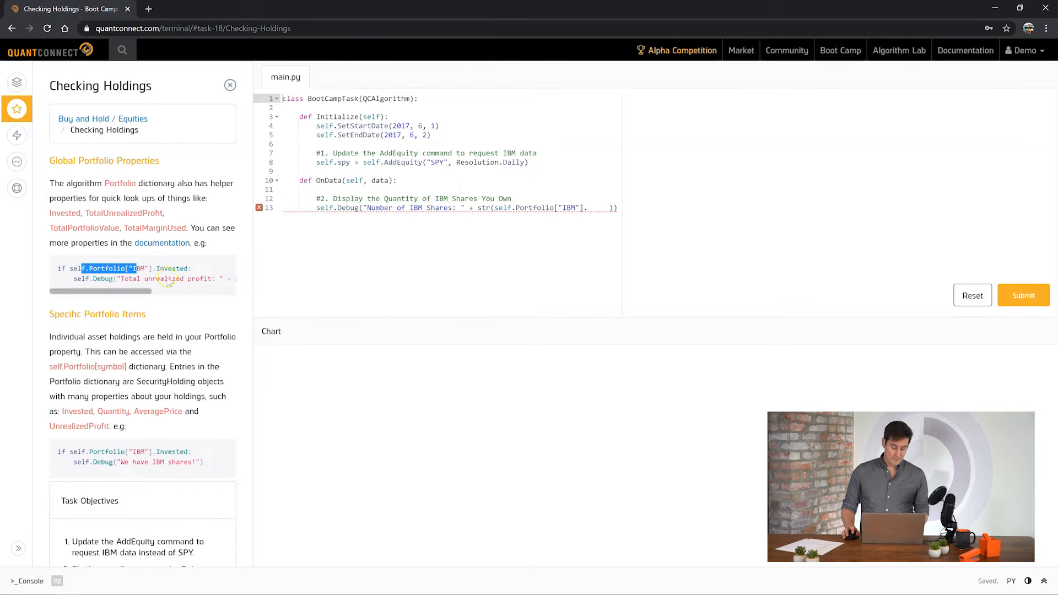
scroll(down, 3)
text(I)
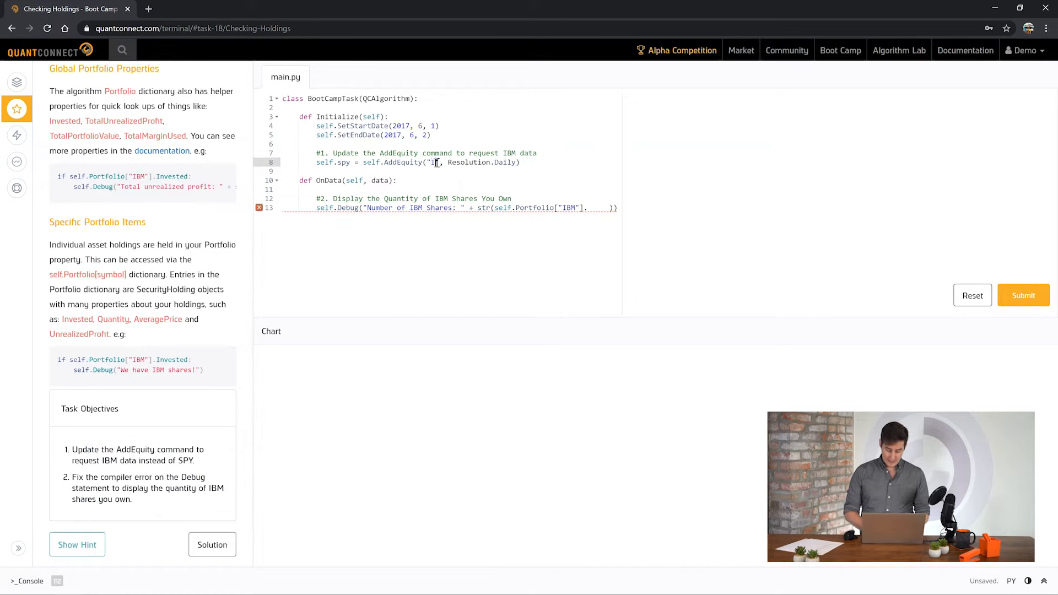
- Change AddEquity to "IBM", complete the Debug line with .Quantity)), and submit
text(BM)
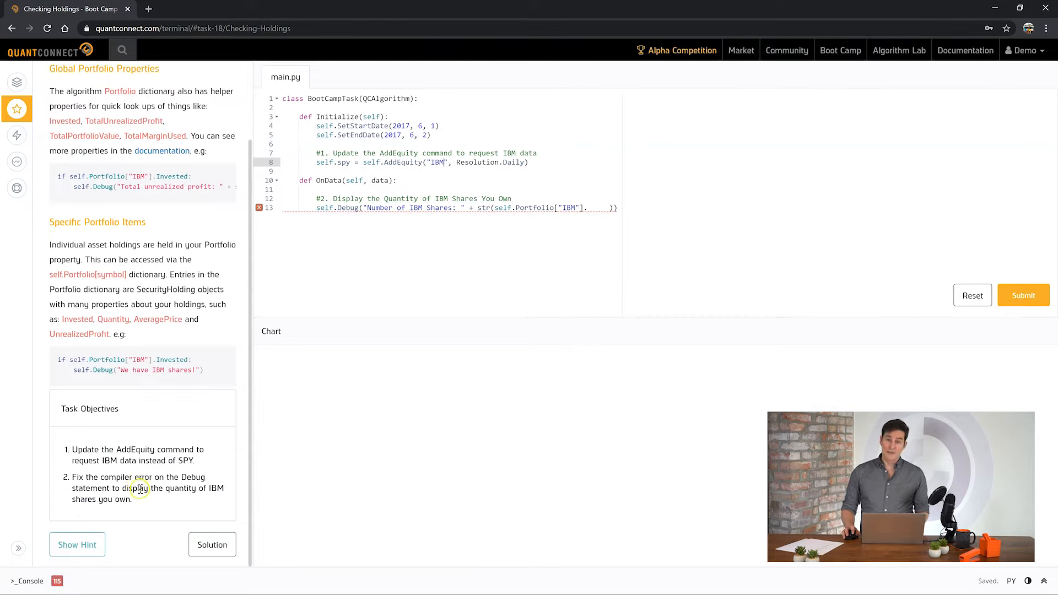
mouse_move(115, 317)
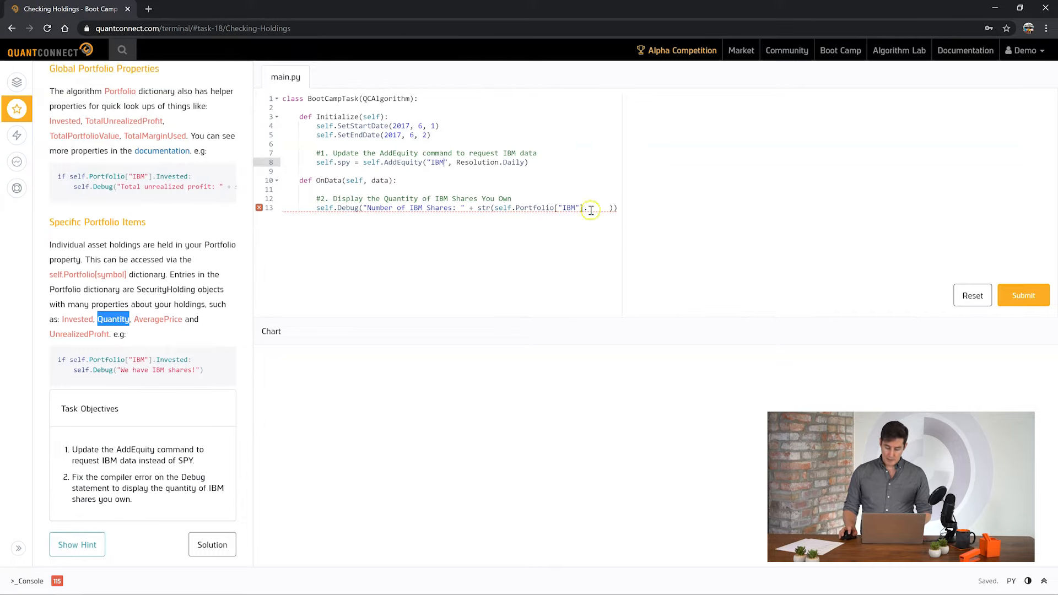
text(.Quantity)
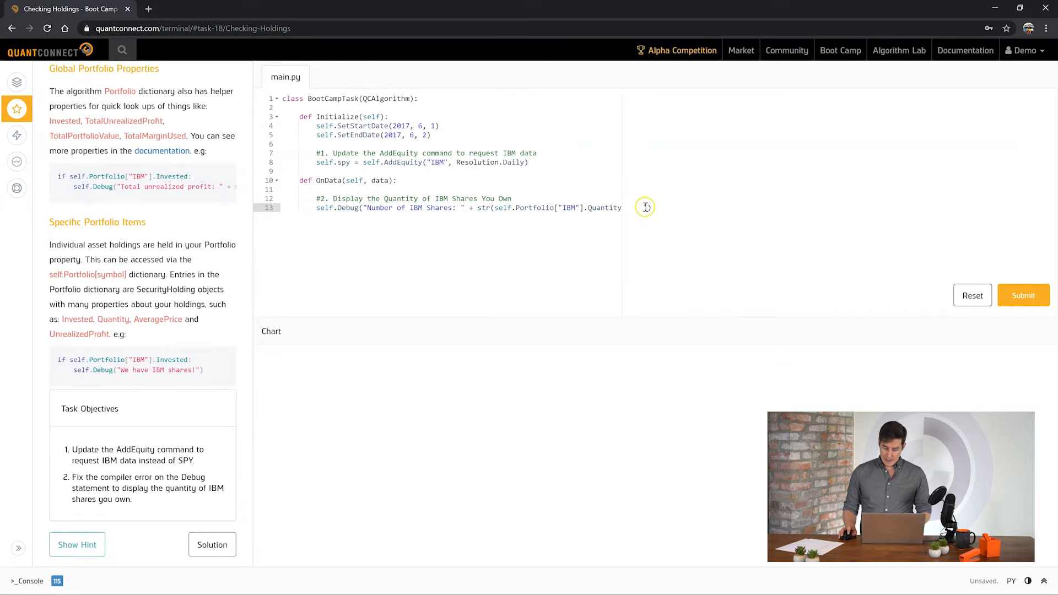
text()))
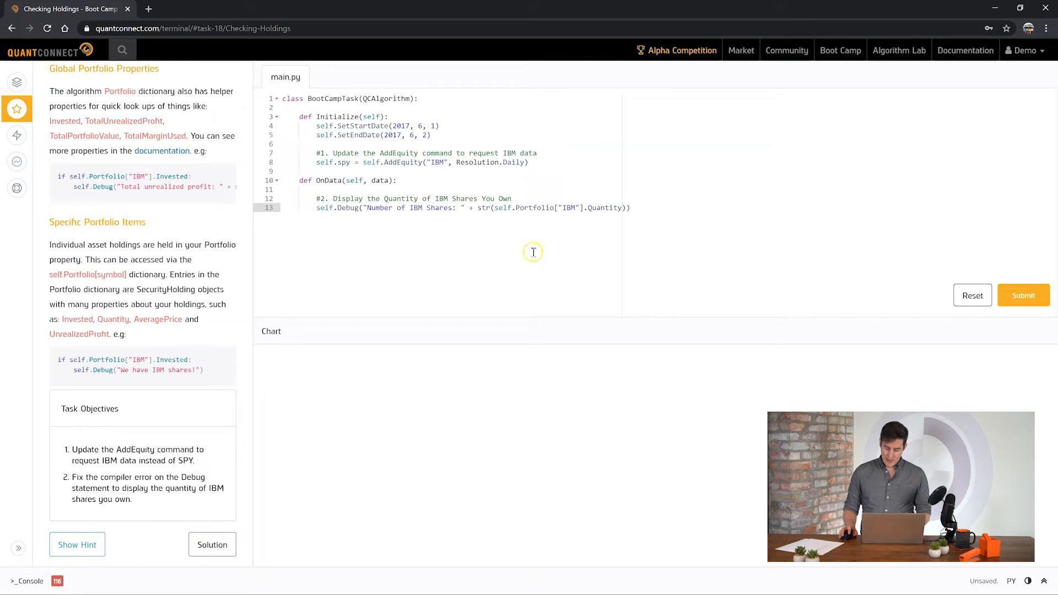
double_click(482, 207)
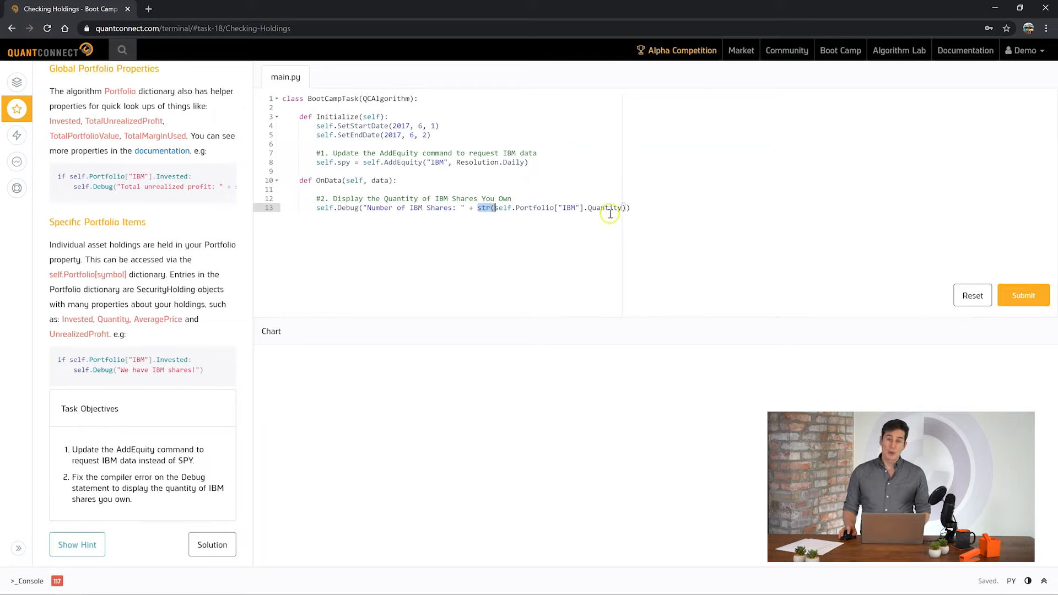
mouse_move(593, 208)
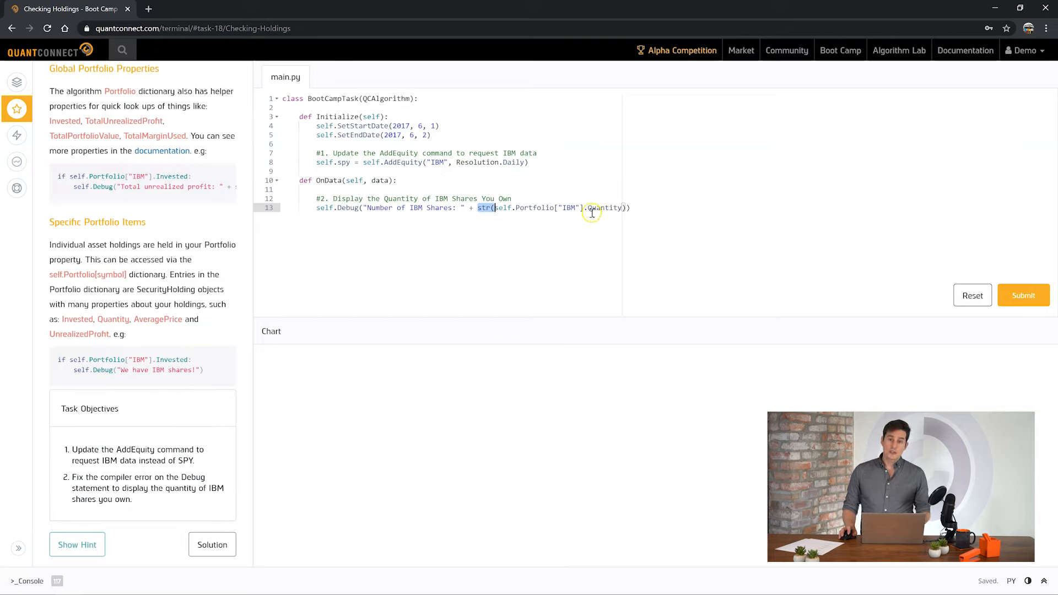
mouse_move(358, 209)
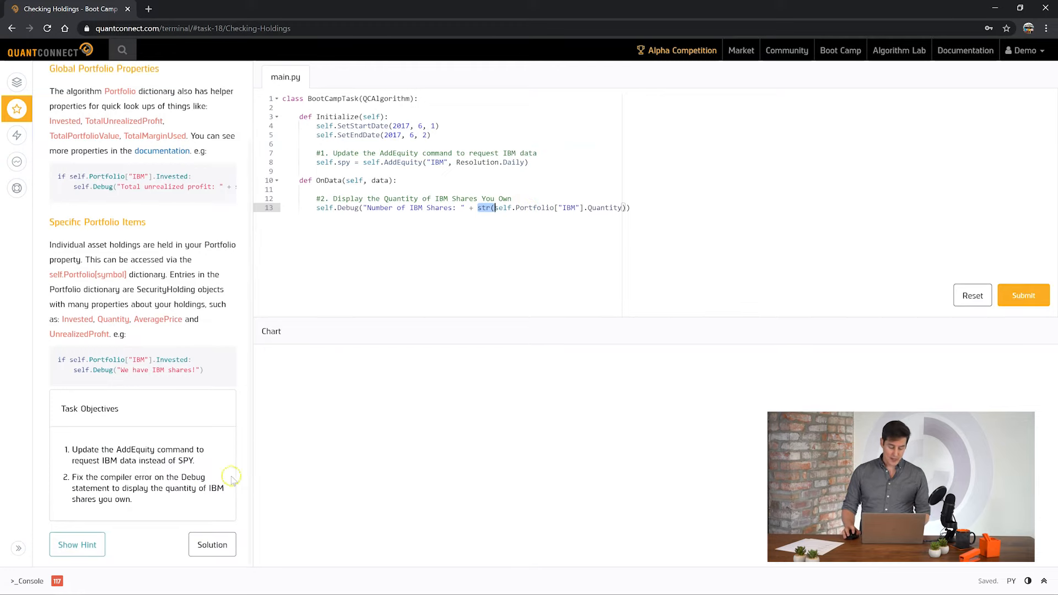
click(1023, 295)
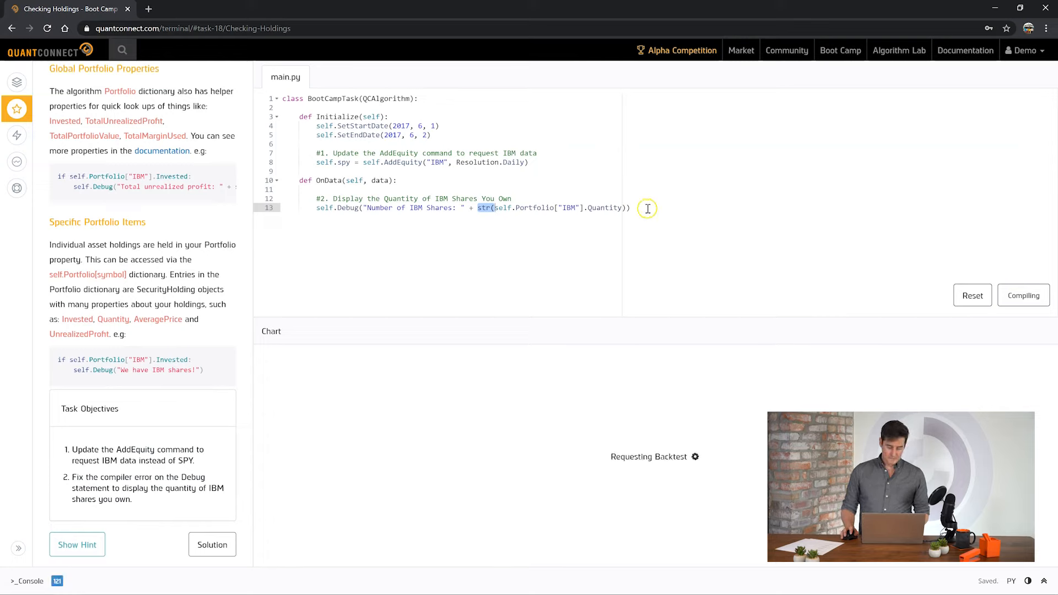
- Pass Checking Holdings, continue, and open the Placing Orders task
click(1023, 296)
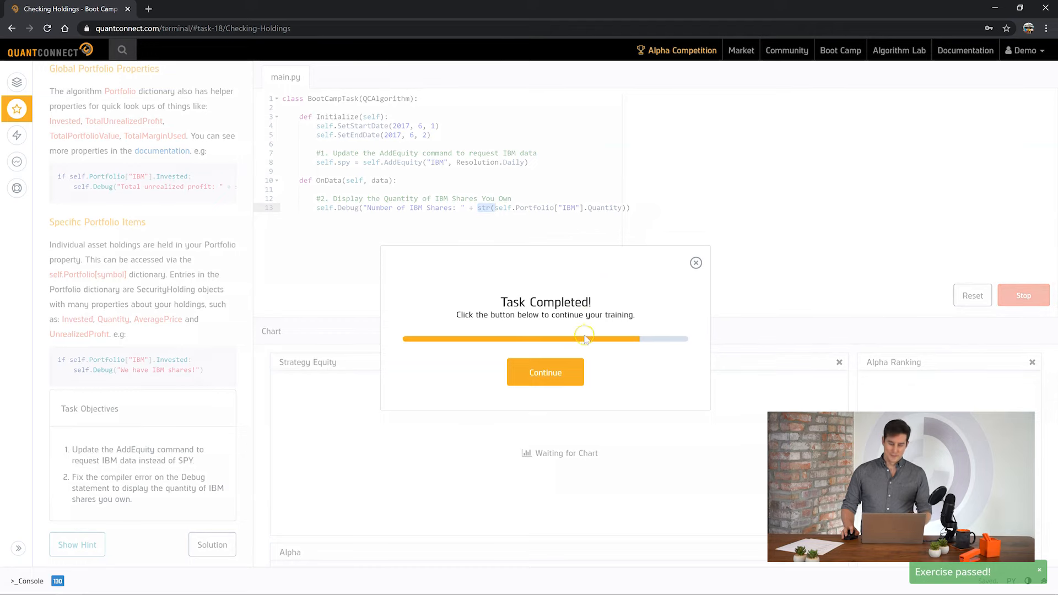
click(544, 372)
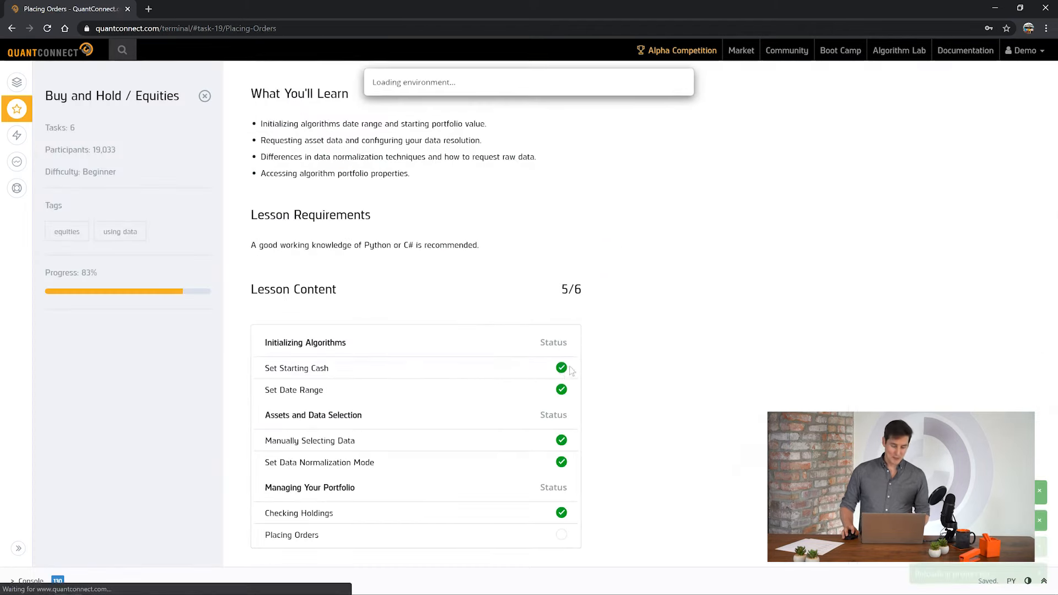
click(291, 534)
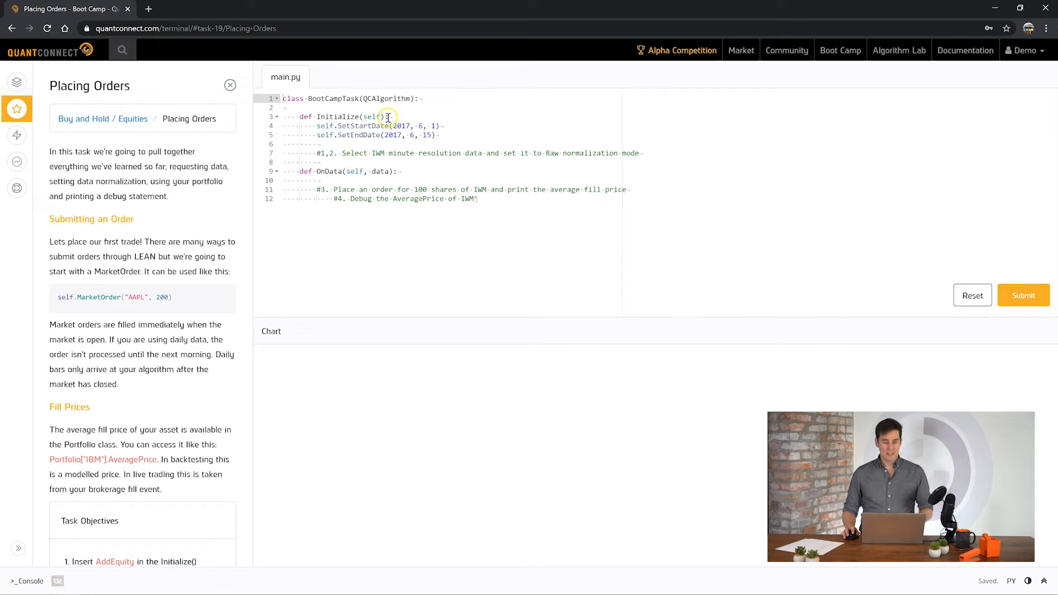
- Read the Placing Orders objectives and position the cursor after the data-selection comment on line 7
scroll(down, 3)
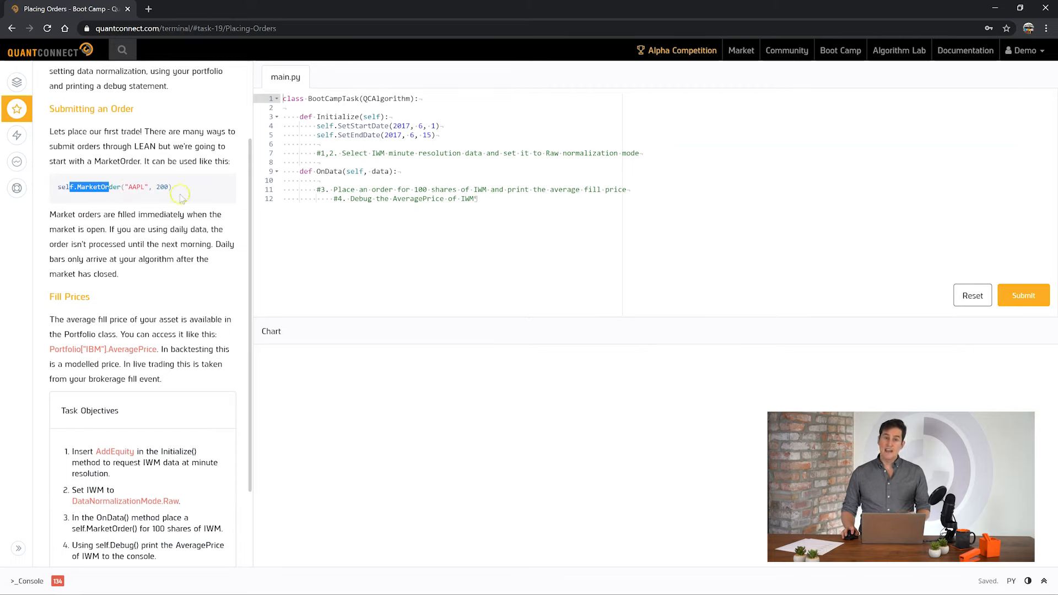
scroll(down, 3)
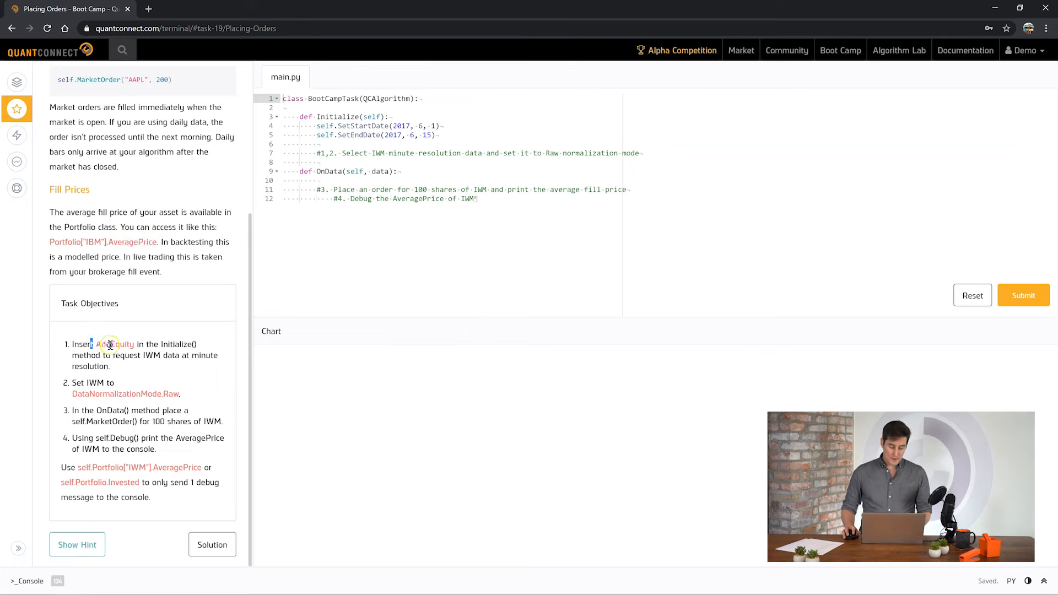
double_click(117, 343)
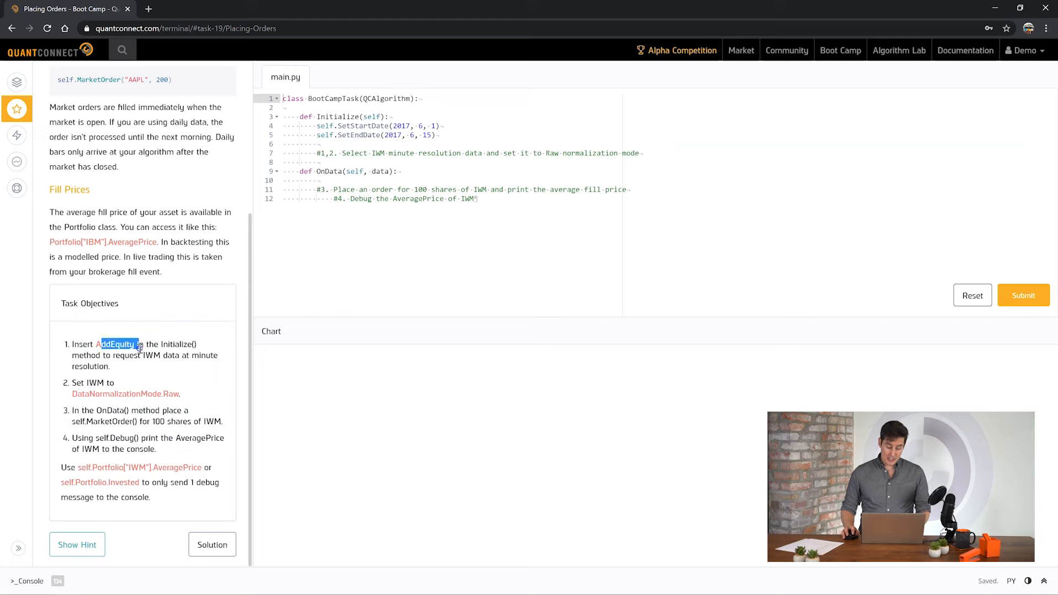
drag(101, 344, 176, 356)
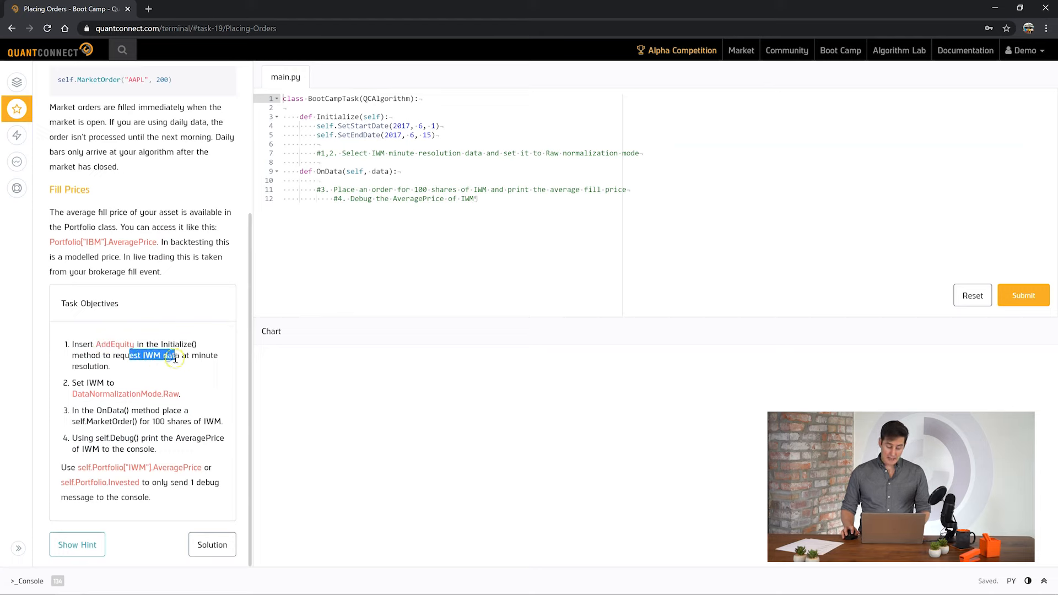
click(639, 152)
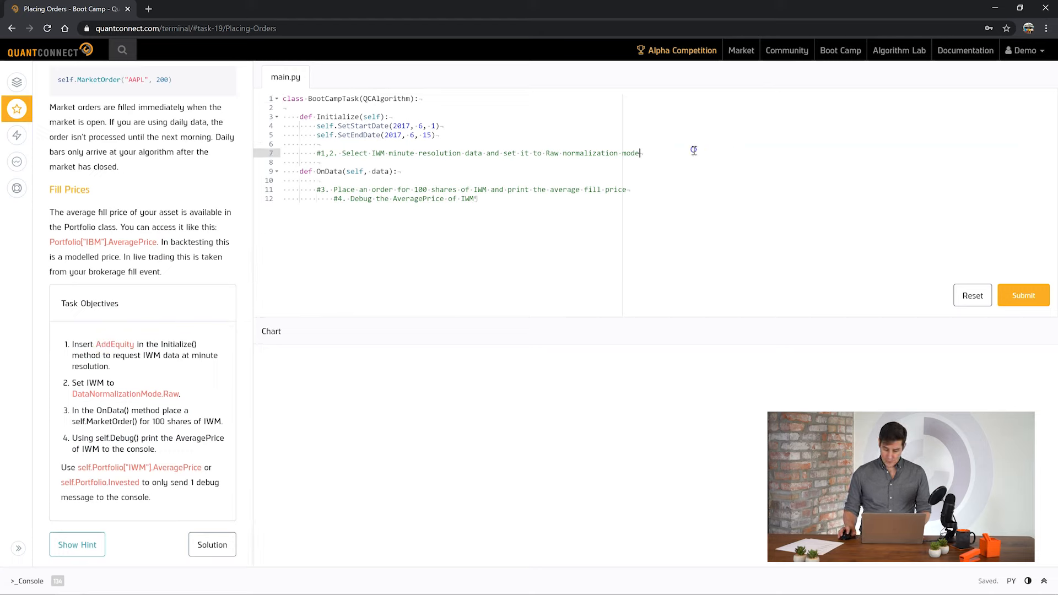
- Add self.iwm = AddEquity("IWM", Resolution.Minute) and SetDataNormalizationMode(DataNormalizationMode.Raw) in Initialize
text(self.AddEquity("IWM", Resolution.Minute)
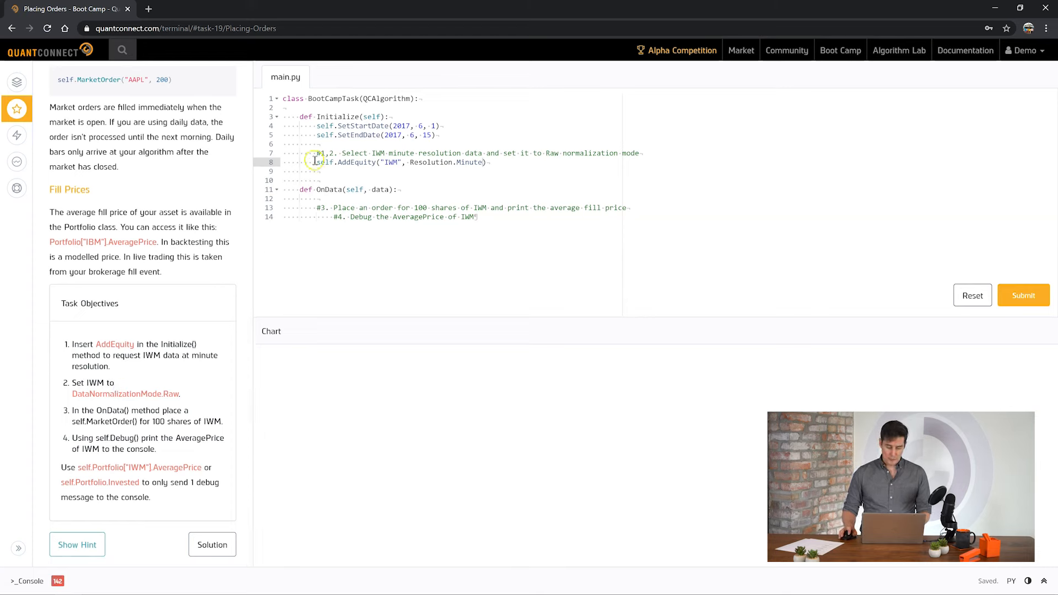
text(self.iwm =)
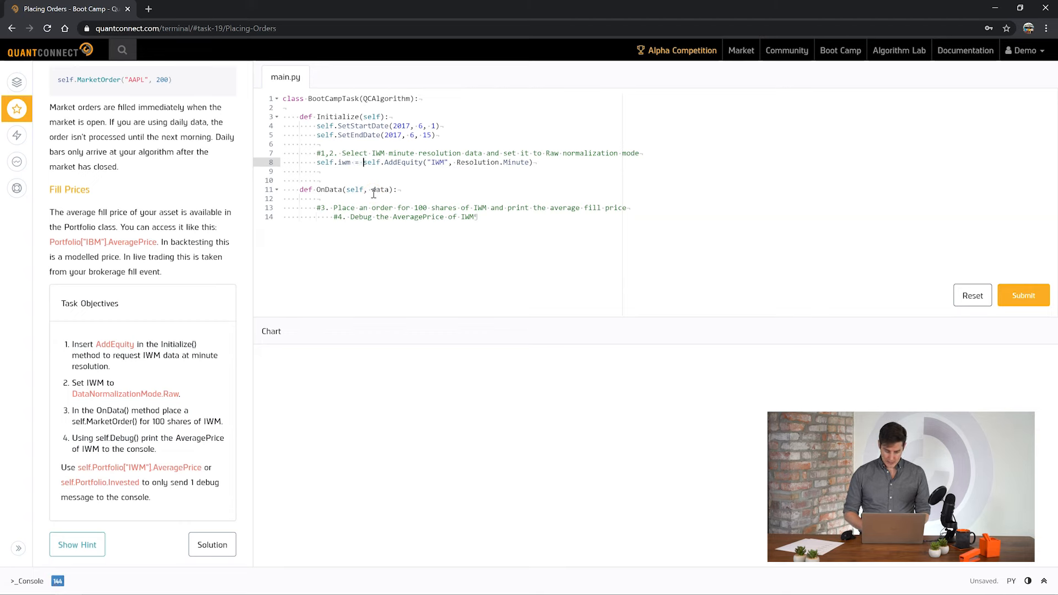
text(self)
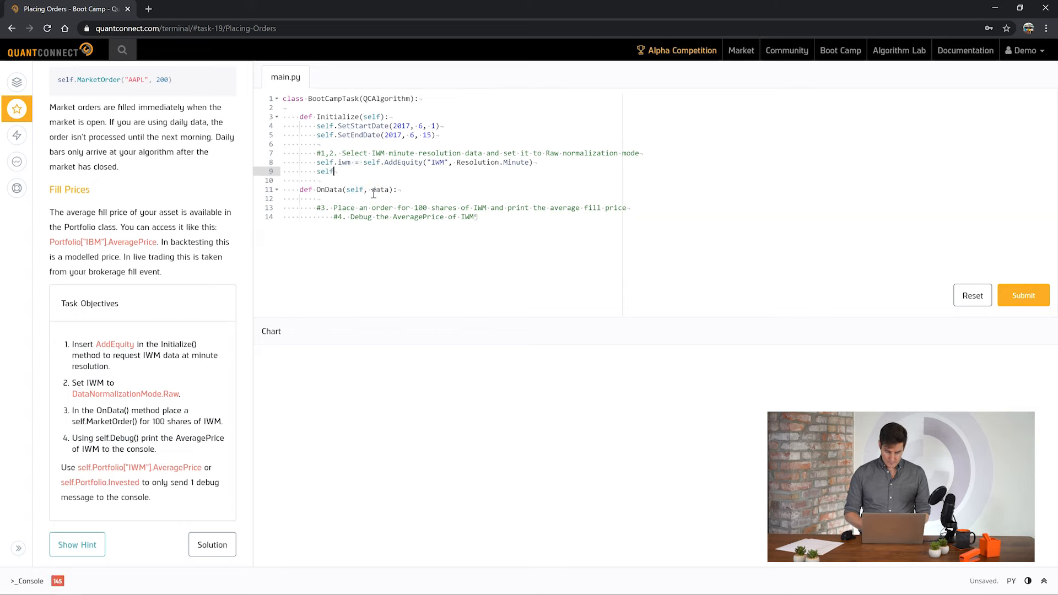
text(.iwm.)
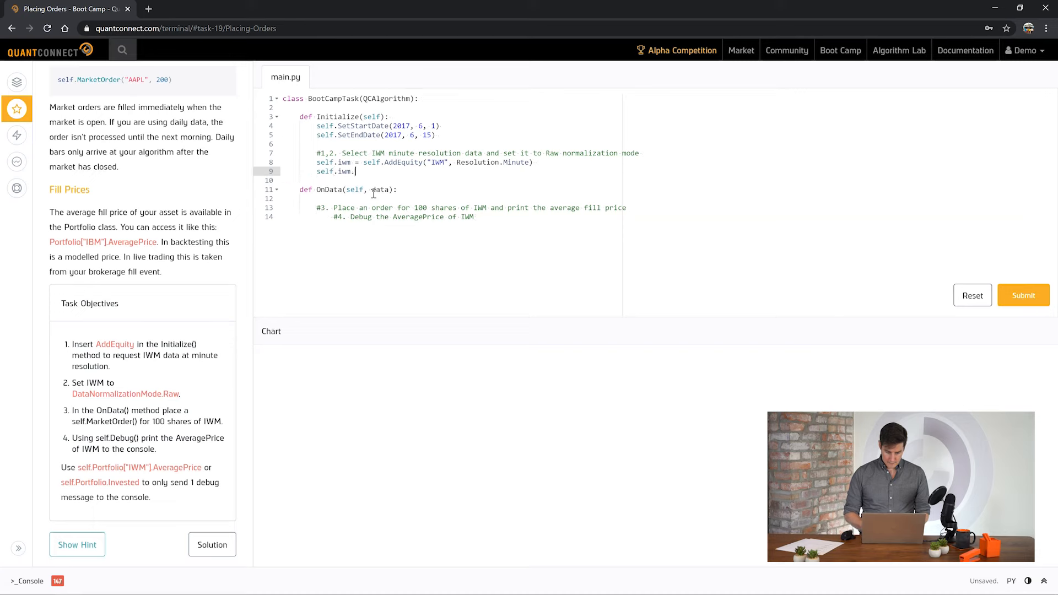
text(SetDataNormalizationMode(DataNormalizationMode.Raw)
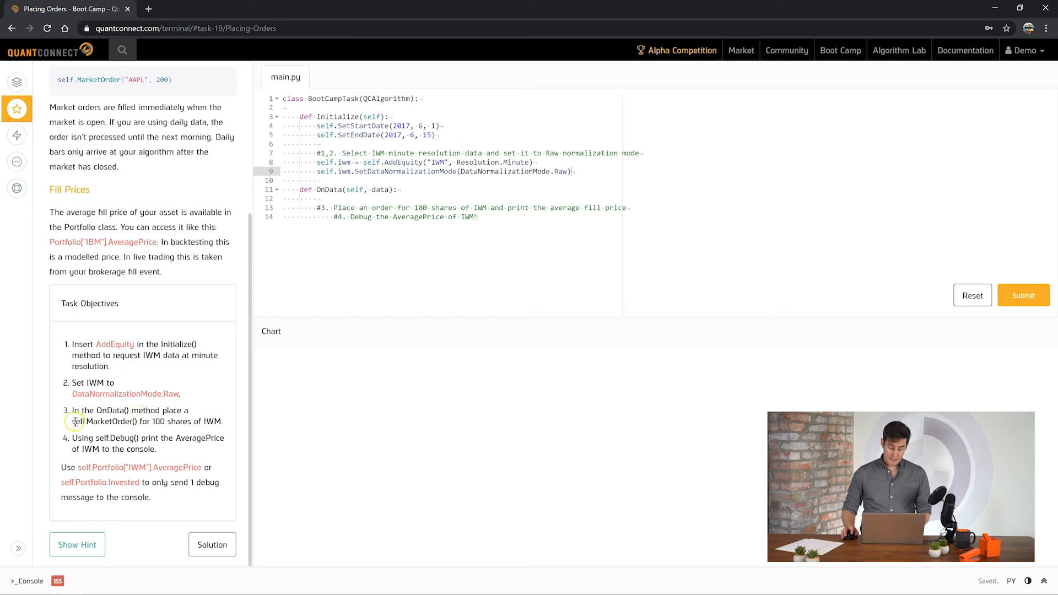
- Write self.MarketOrder("IWM", 100) under comment #3 in OnData
double_click(103, 421)
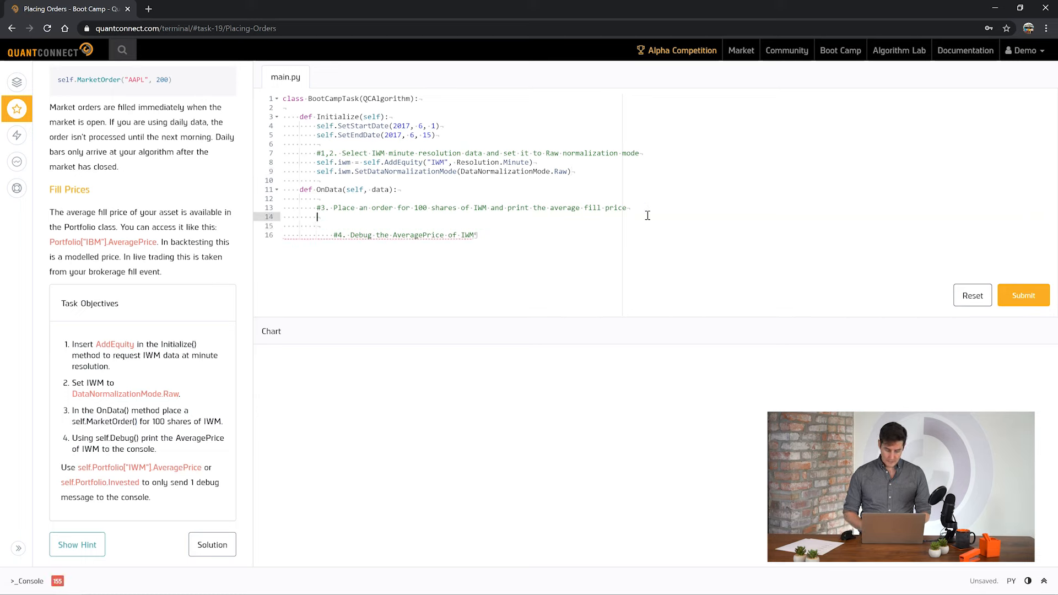
text(self.MarketOrder("IWM"))
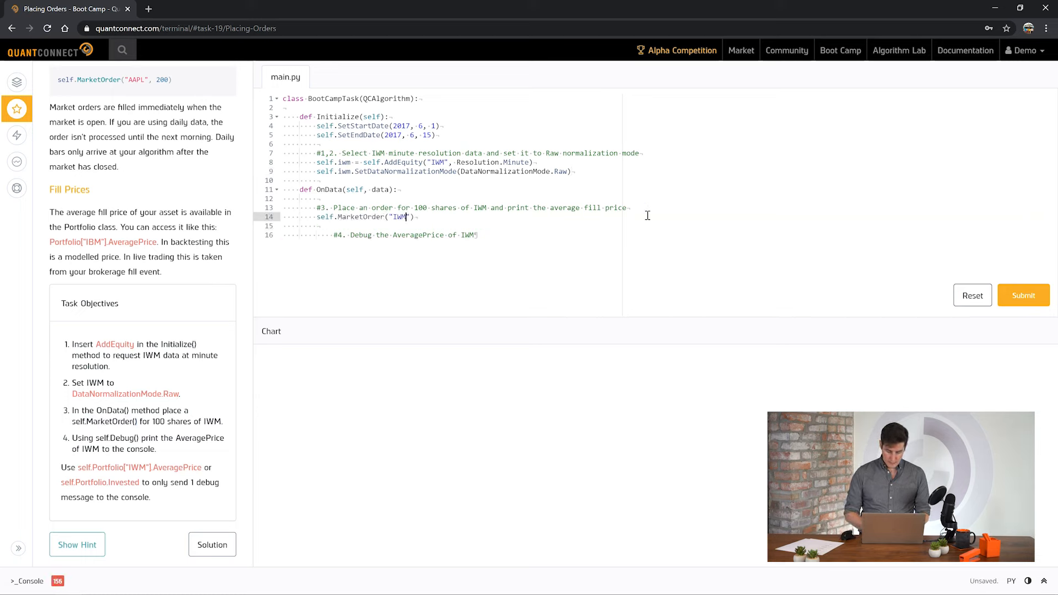
text(, 100)
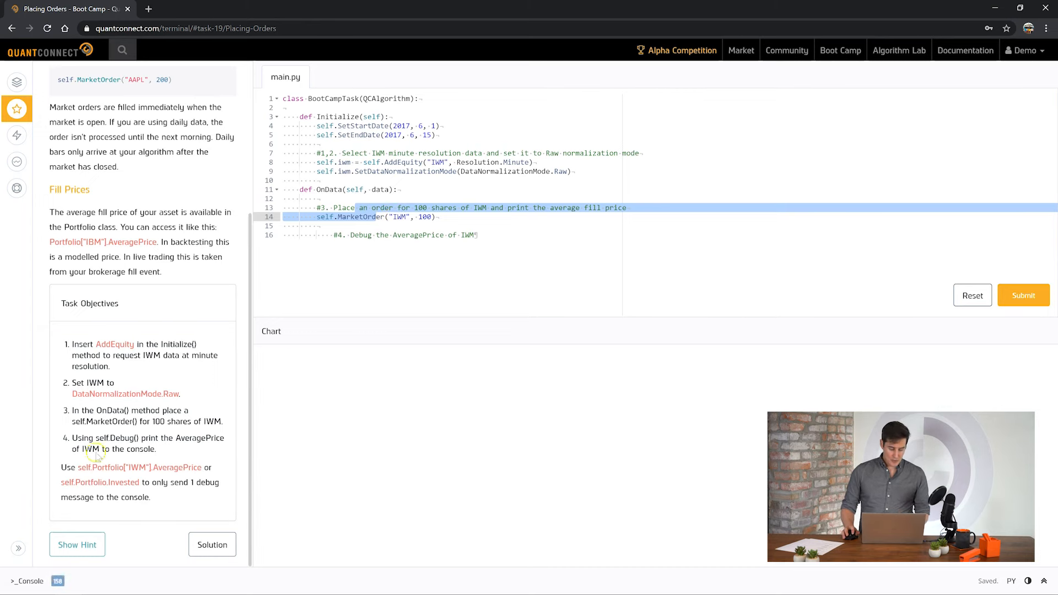
mouse_move(133, 485)
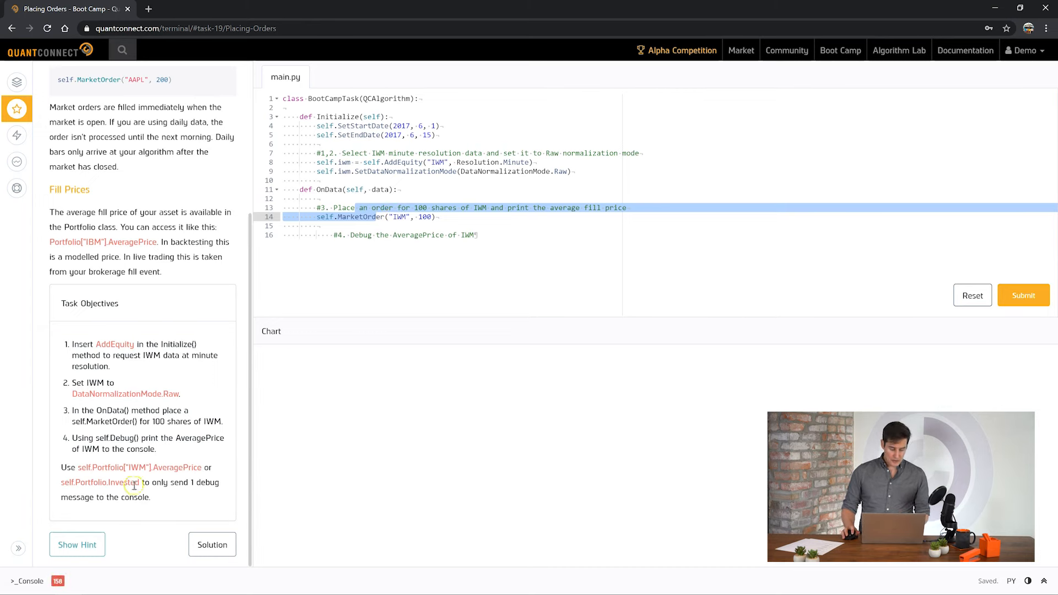
- Wrap the order in an if not self.Portfolio.Invested: check
double_click(99, 481)
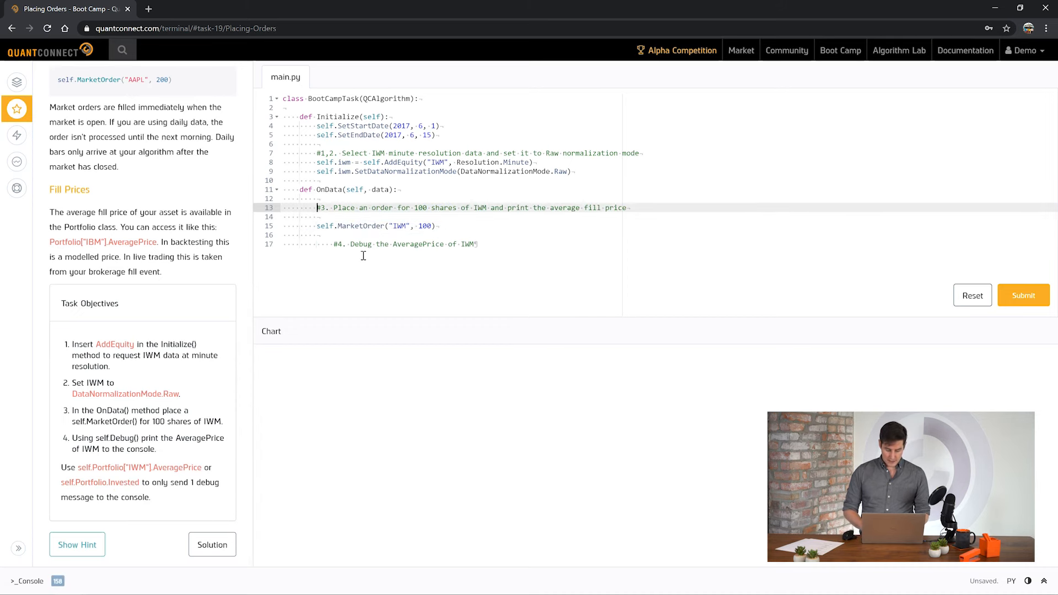
text(if not self.Portfolio.Invested:)
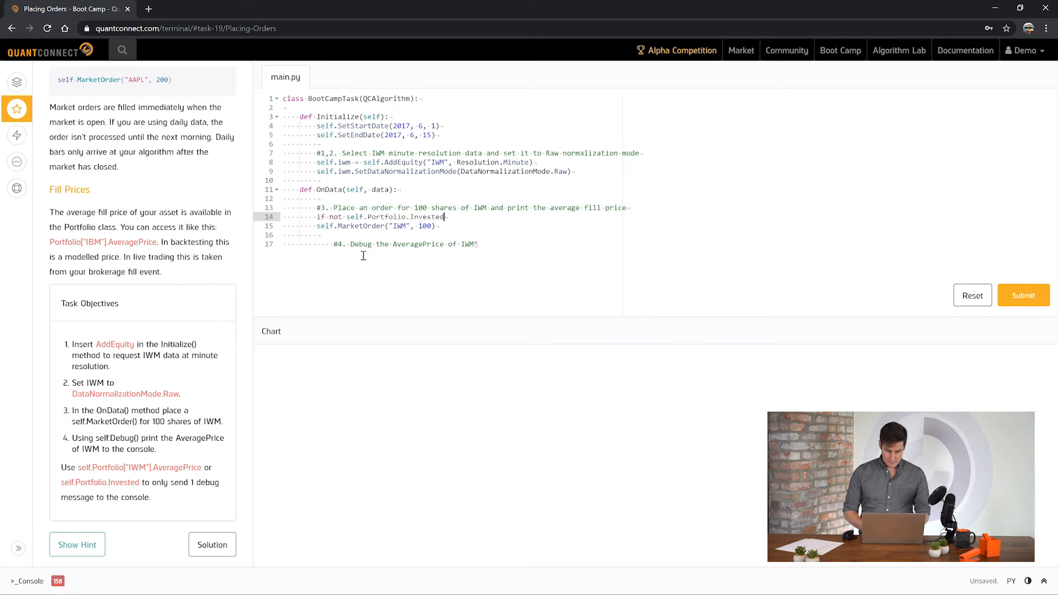
text(:)
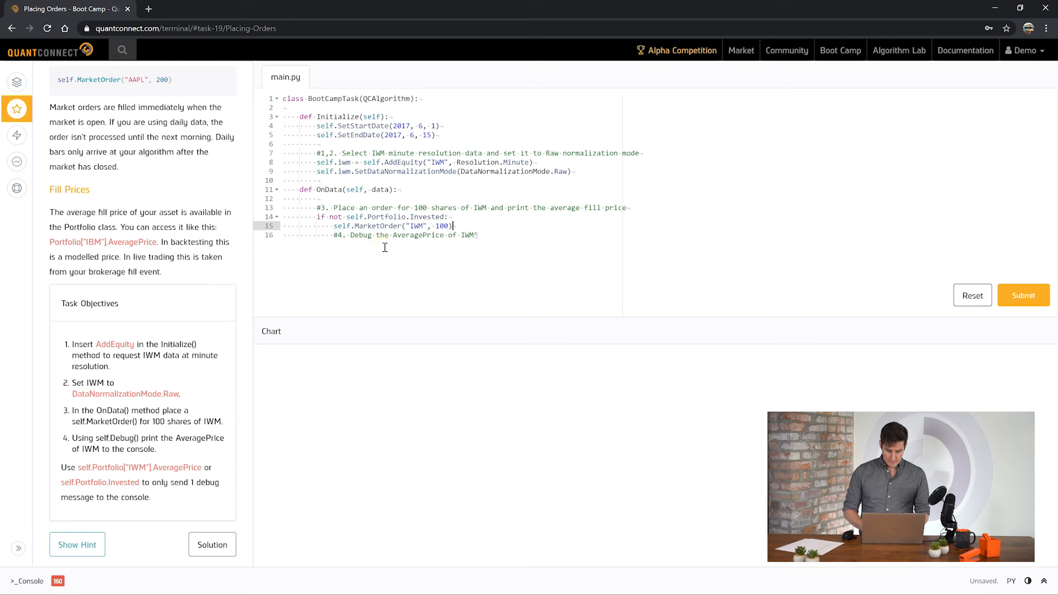
key(enter)
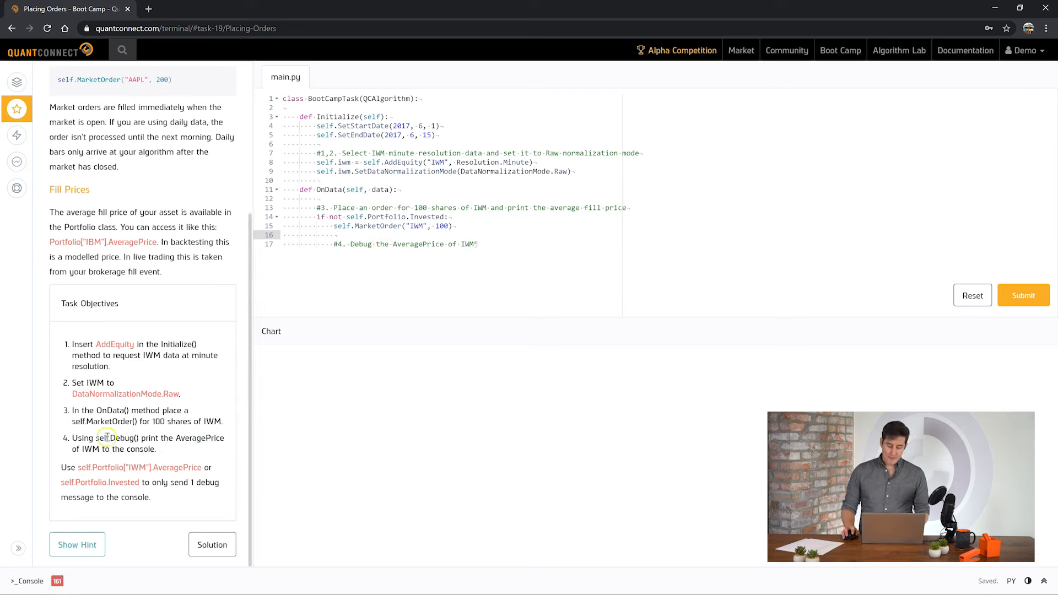
mouse_move(100, 437)
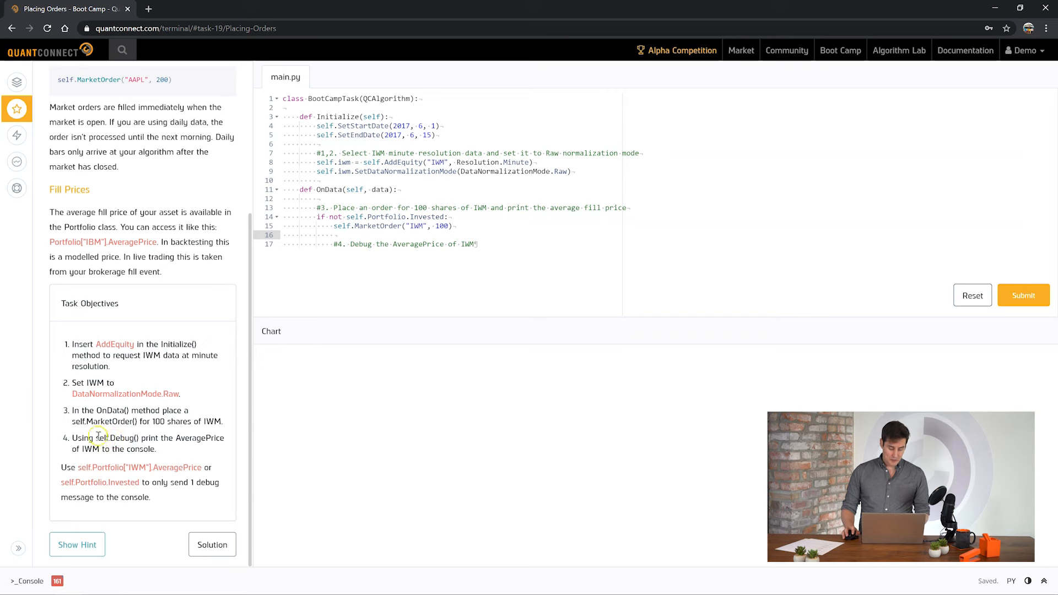
- Add self.Debug(str(self.Portfolio["IWM"].AveragePrice)) inside the if block
double_click(115, 438)
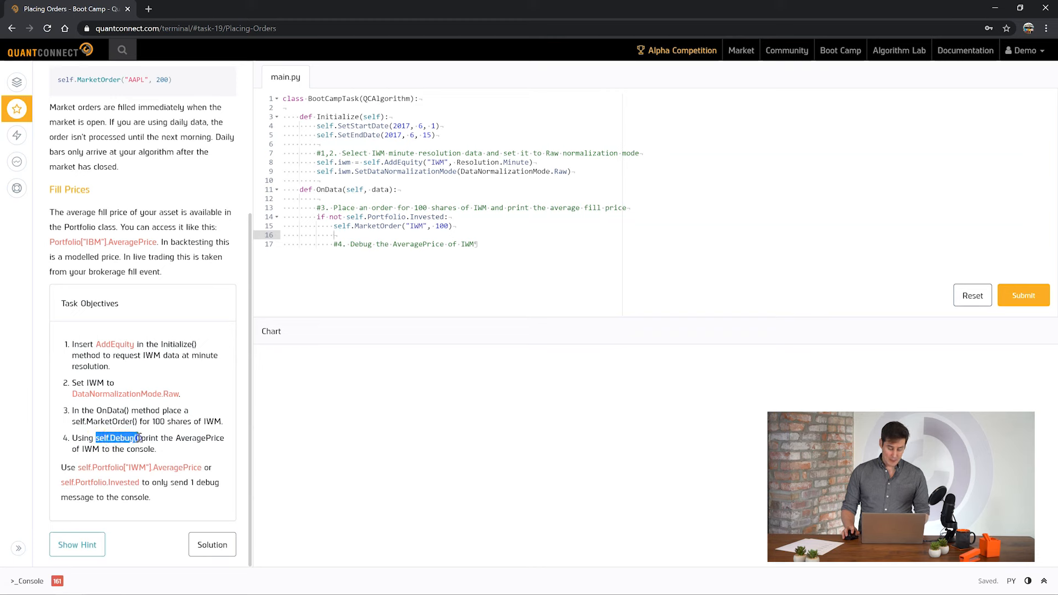
text(self.Debug())
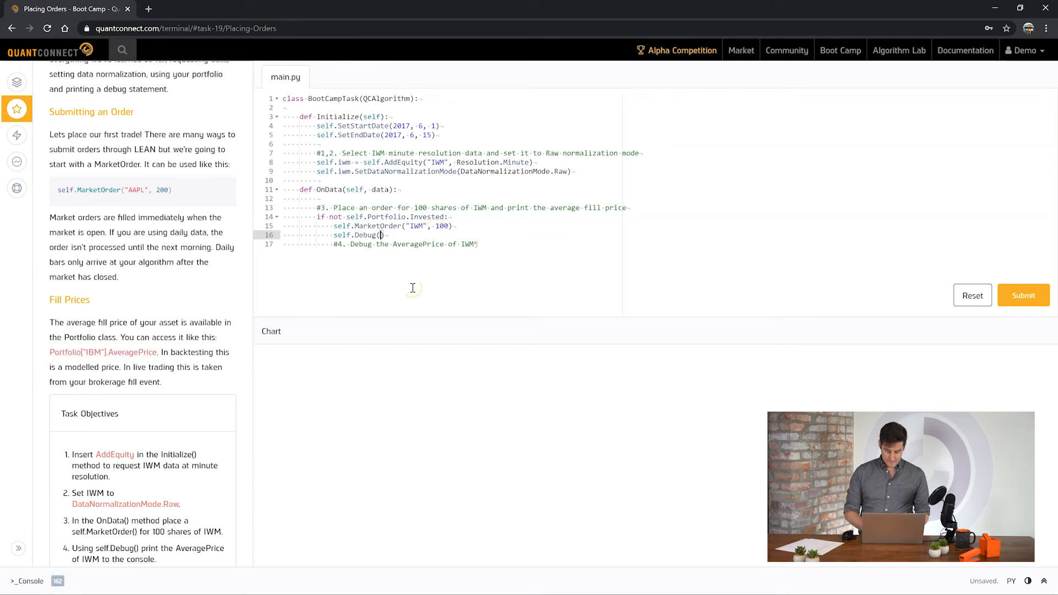
text(self.Portfolio["IBM"].AveragePrice)
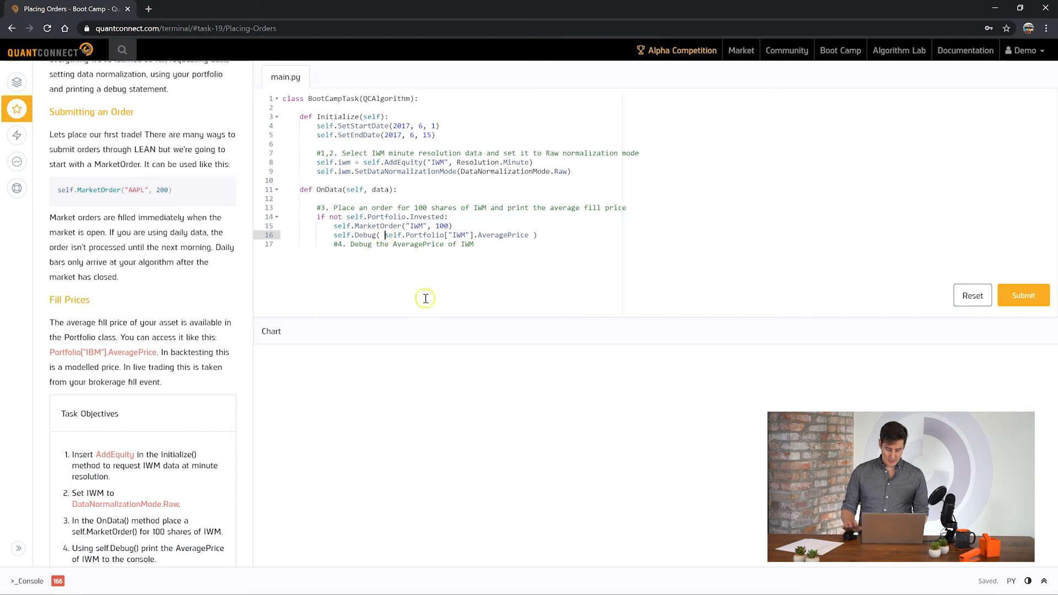
text(str()
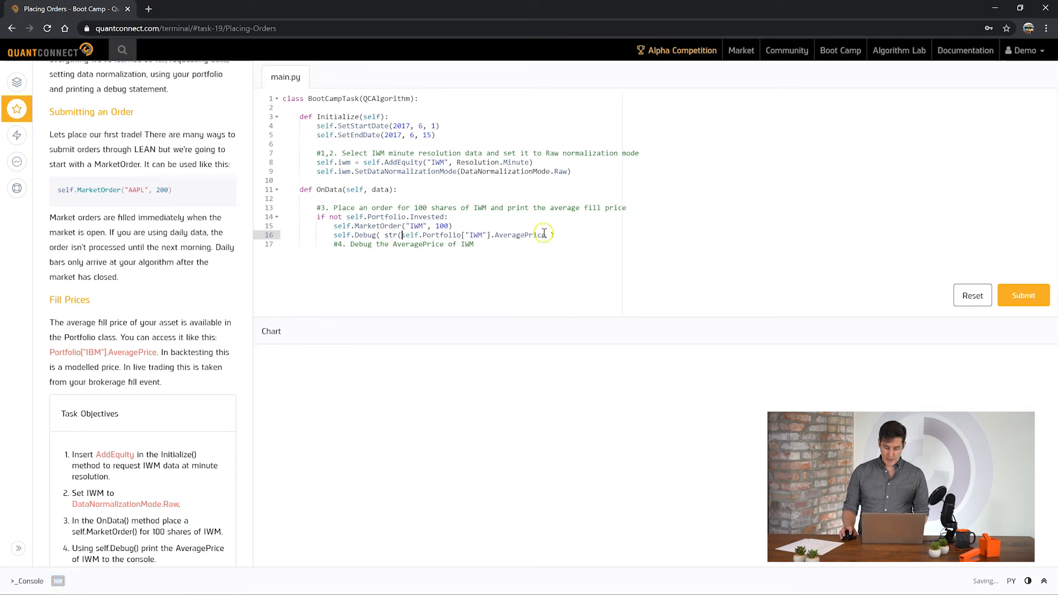